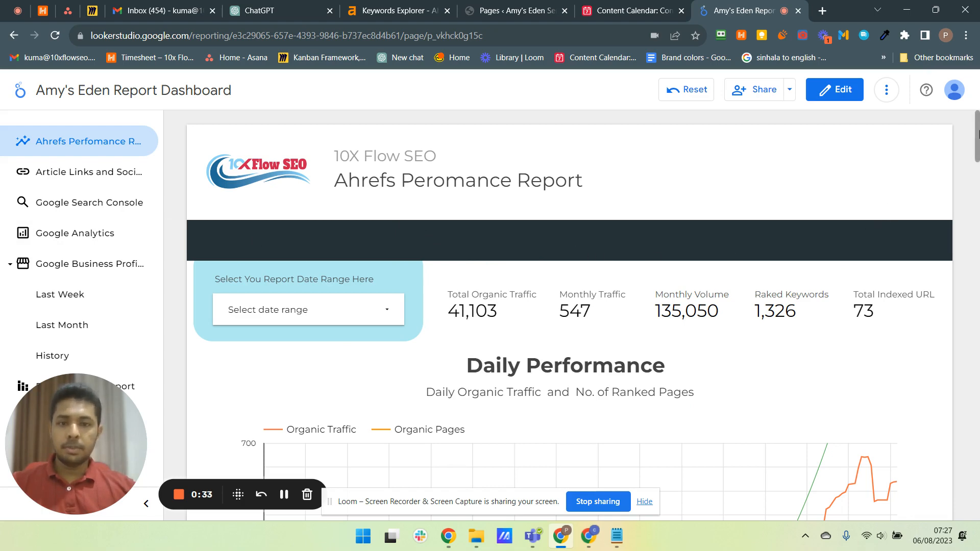
# - Scroll through the Ahrefs performance charts, then switch to the Article Links and Social Share Links page
pyautogui.scroll(-3)
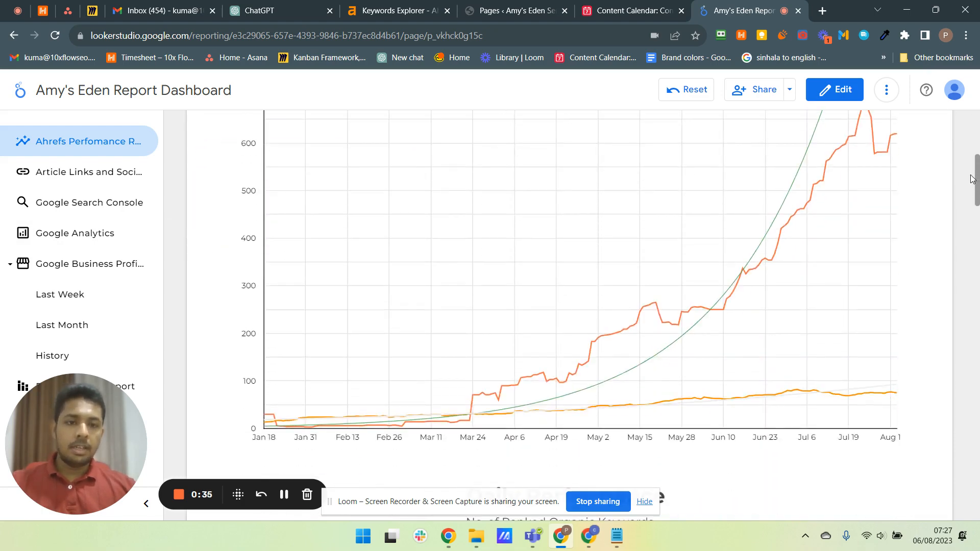
pyautogui.scroll(3)
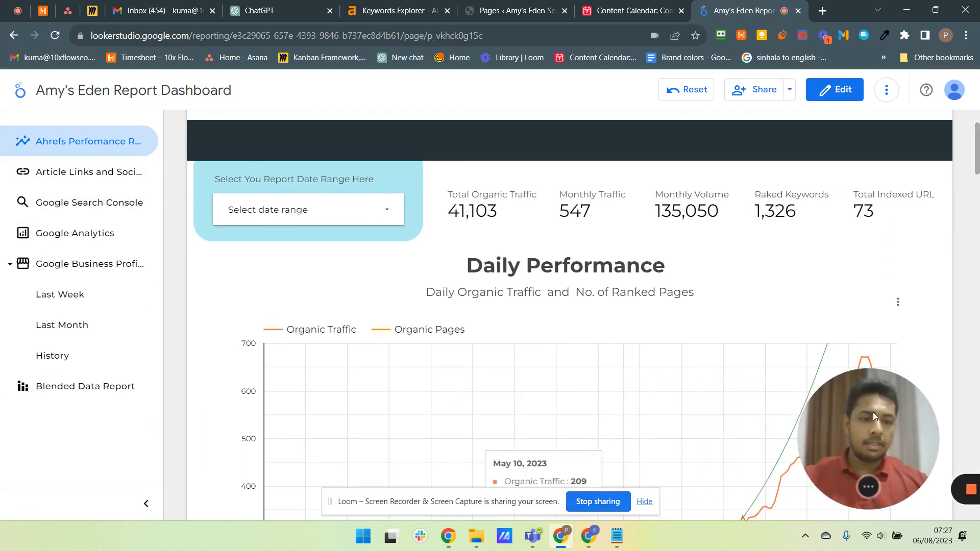
pyautogui.moveTo(115, 141)
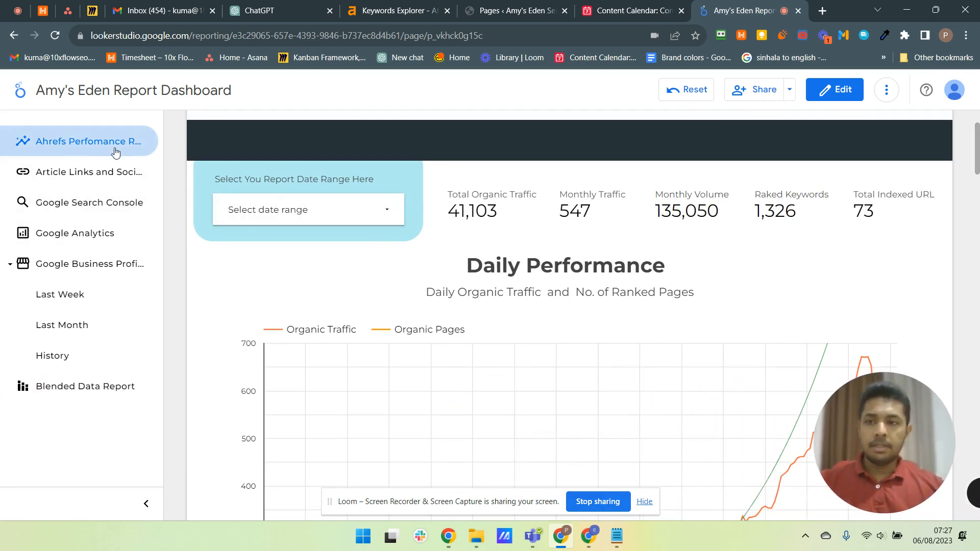
pyautogui.moveTo(538, 259)
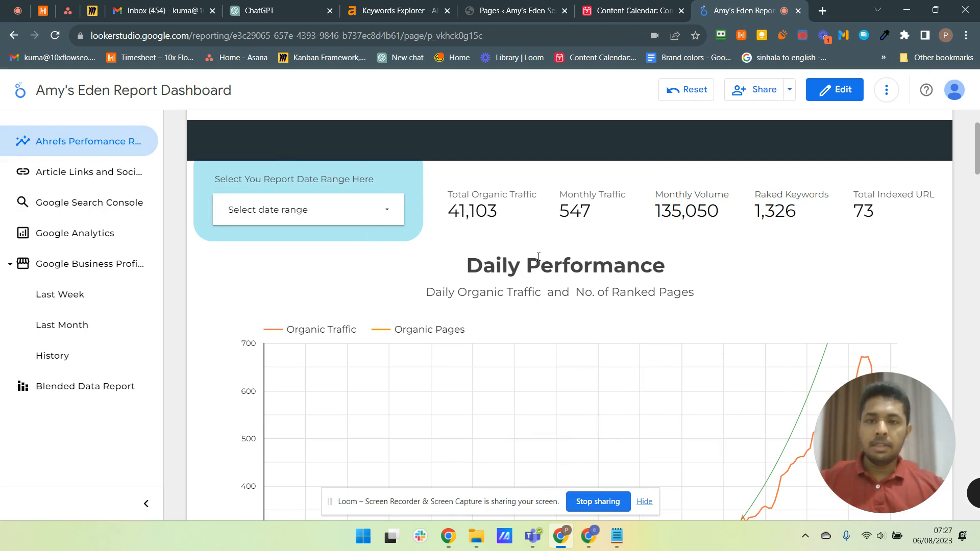
pyautogui.moveTo(68, 141)
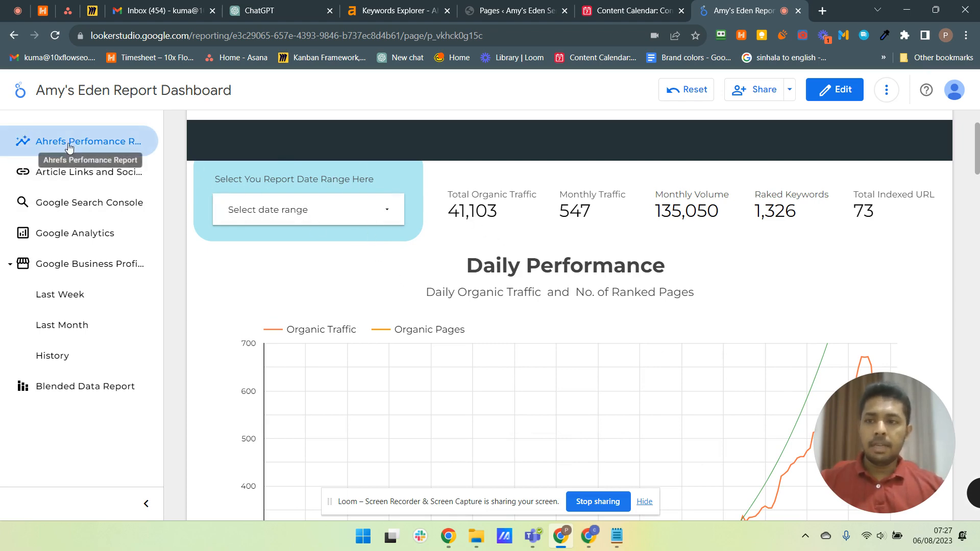
pyautogui.scroll(-3)
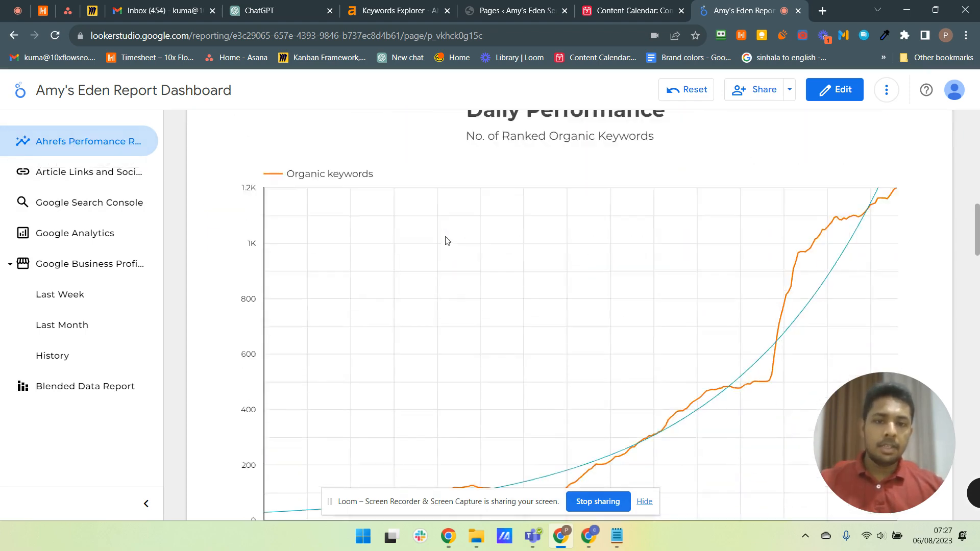
pyautogui.scroll(-3)
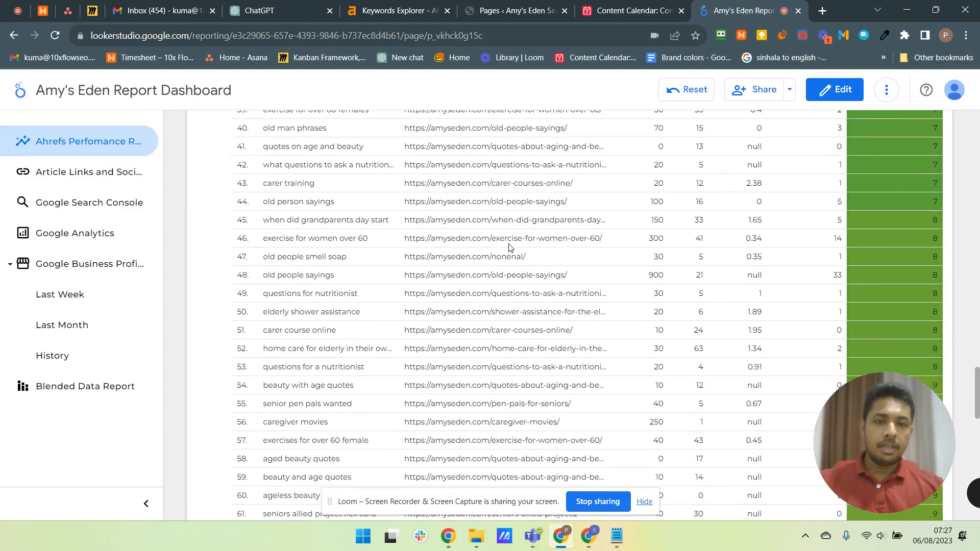
pyautogui.scroll(-3)
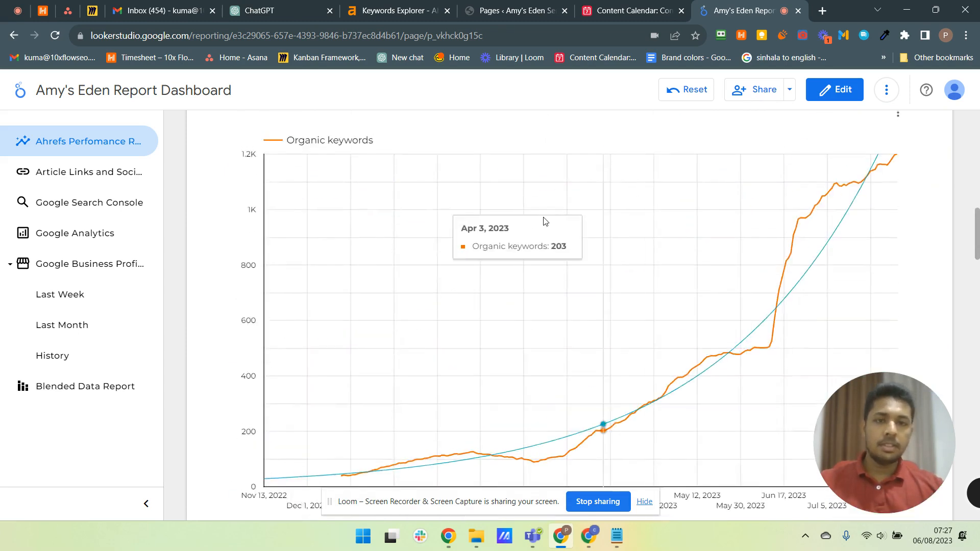
pyautogui.scroll(-3)
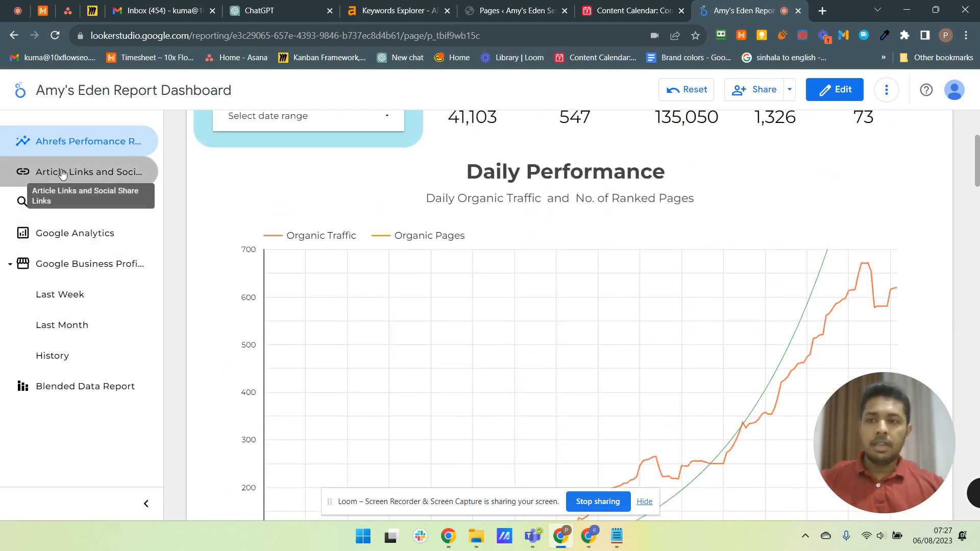
pyautogui.click(88, 171)
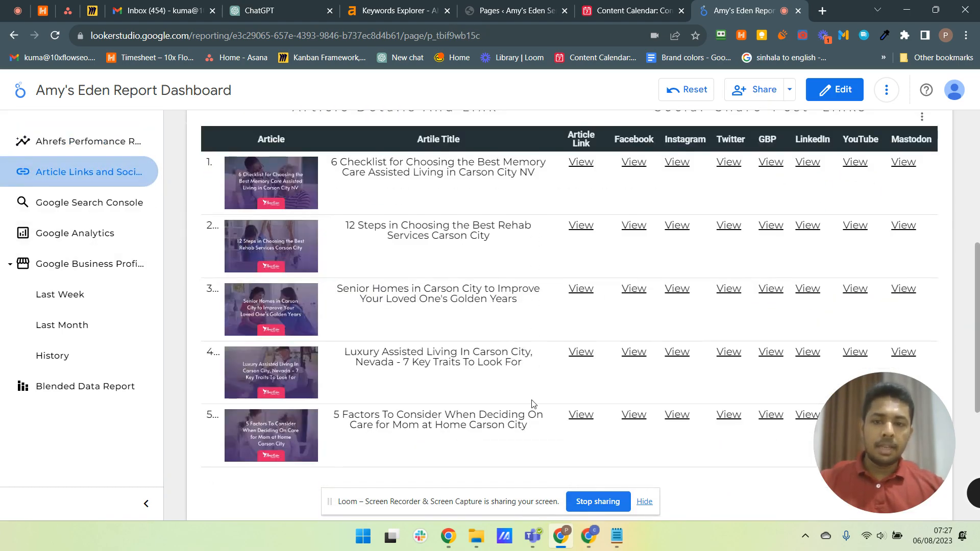
pyautogui.moveTo(609, 162)
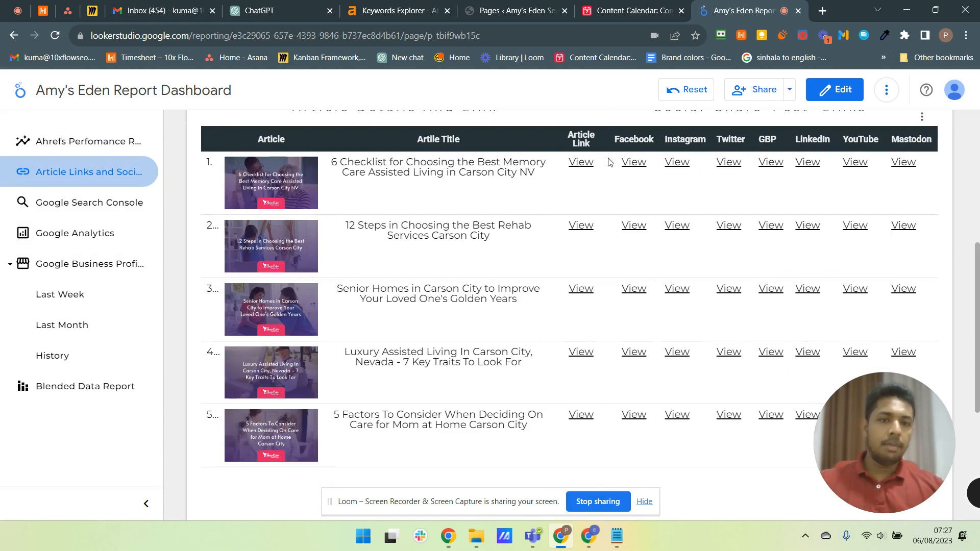
pyautogui.moveTo(204, 246)
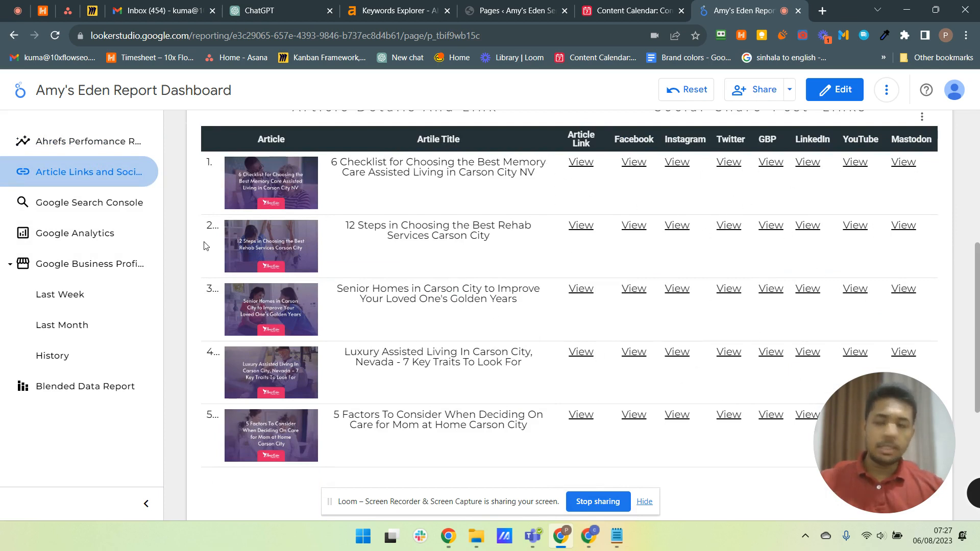
# - Switch to the Google Search Console page and scroll down through its findings
pyautogui.click(88, 202)
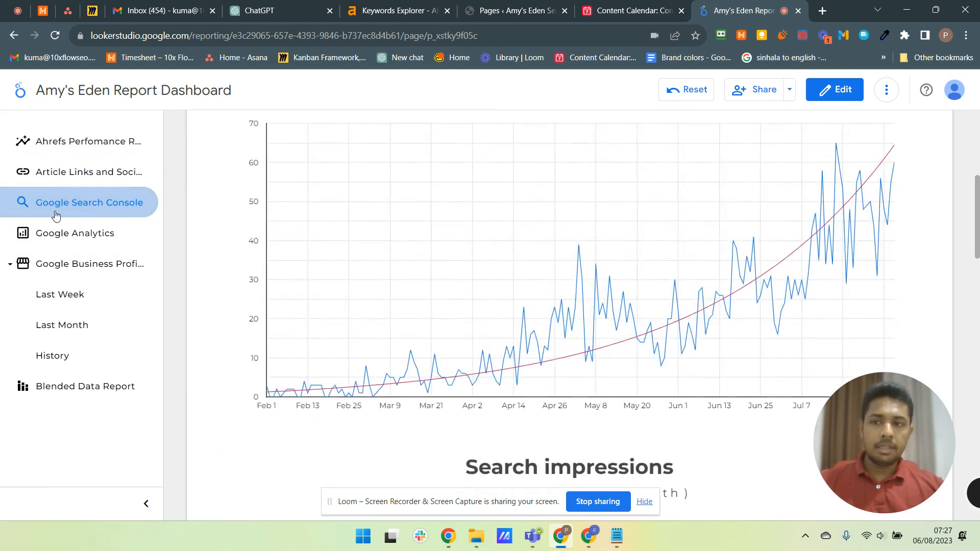
pyautogui.scroll(3)
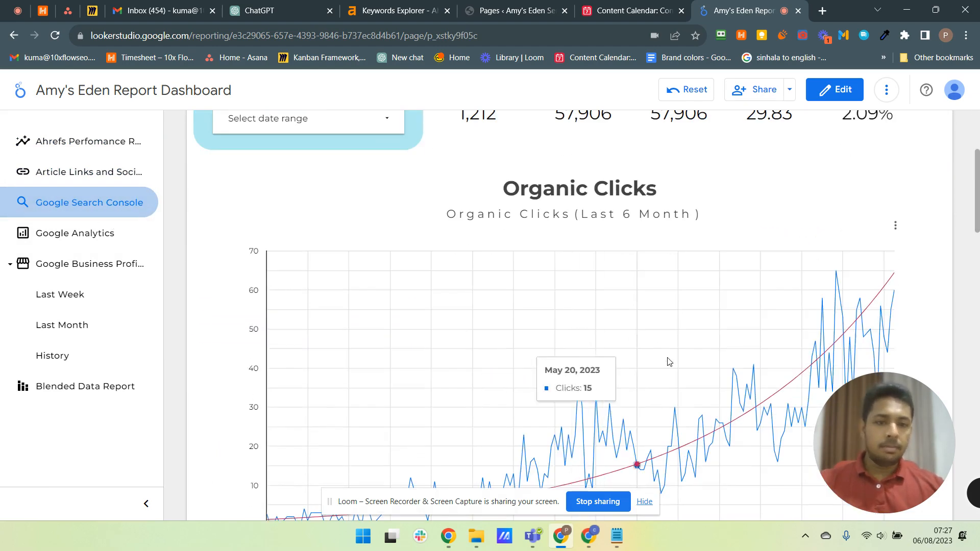
pyautogui.scroll(-3)
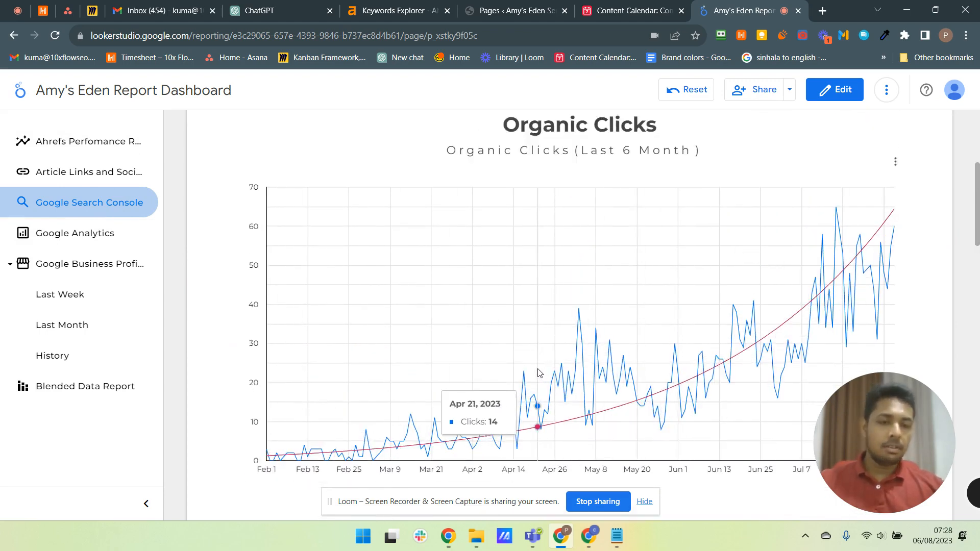
pyautogui.scroll(-3)
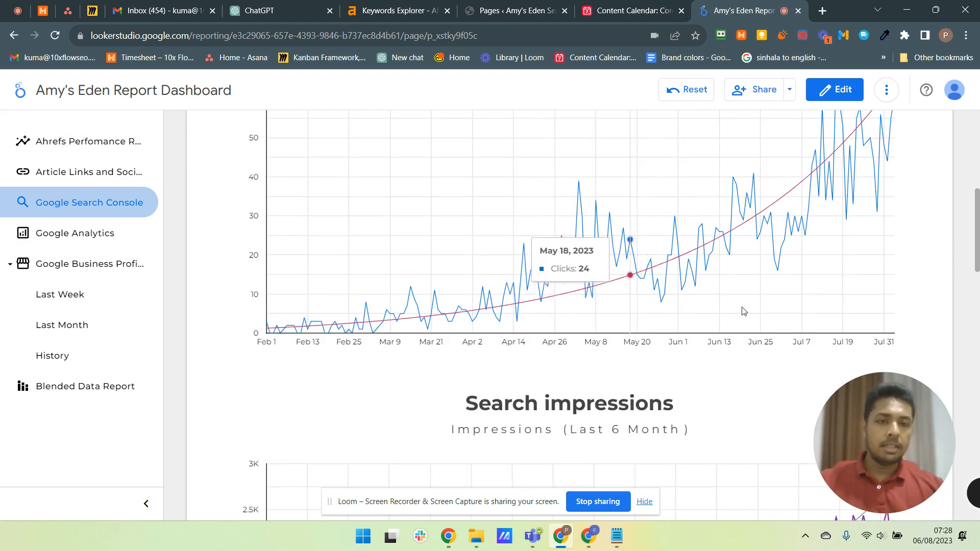
pyautogui.scroll(3)
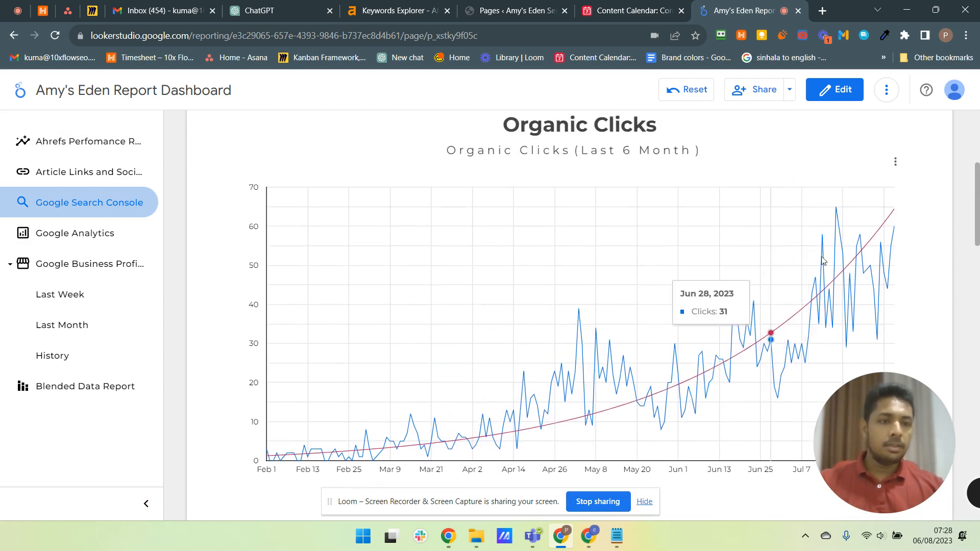
pyautogui.scroll(-3)
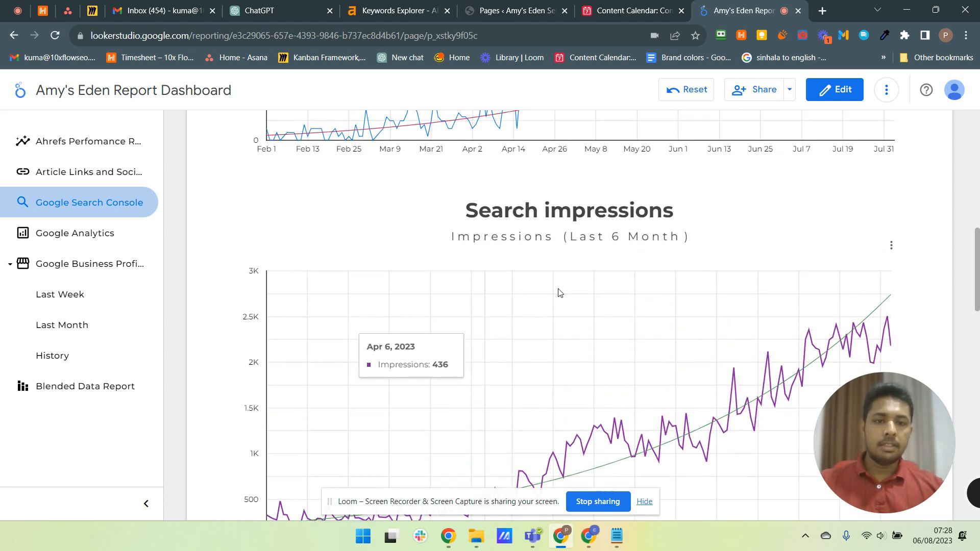
pyautogui.scroll(-3)
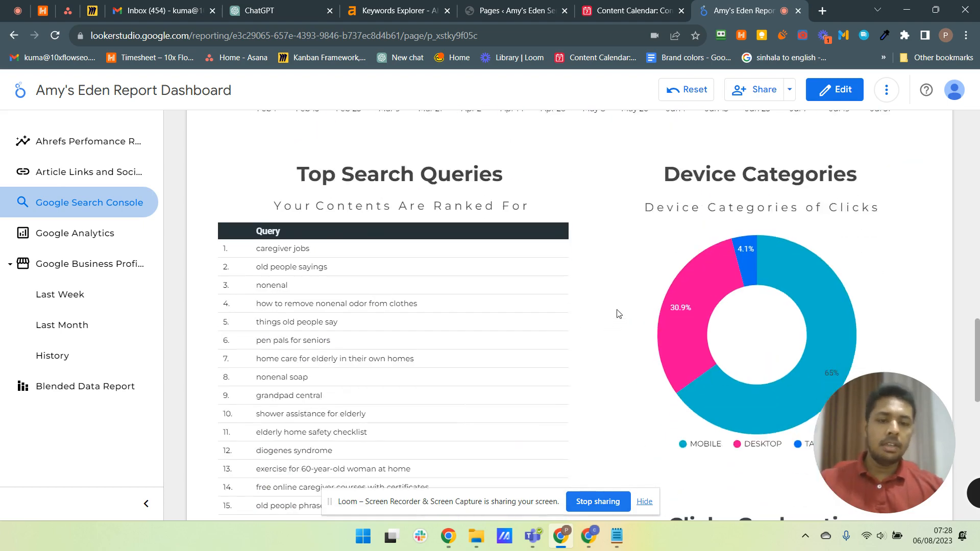
pyautogui.scroll(-3)
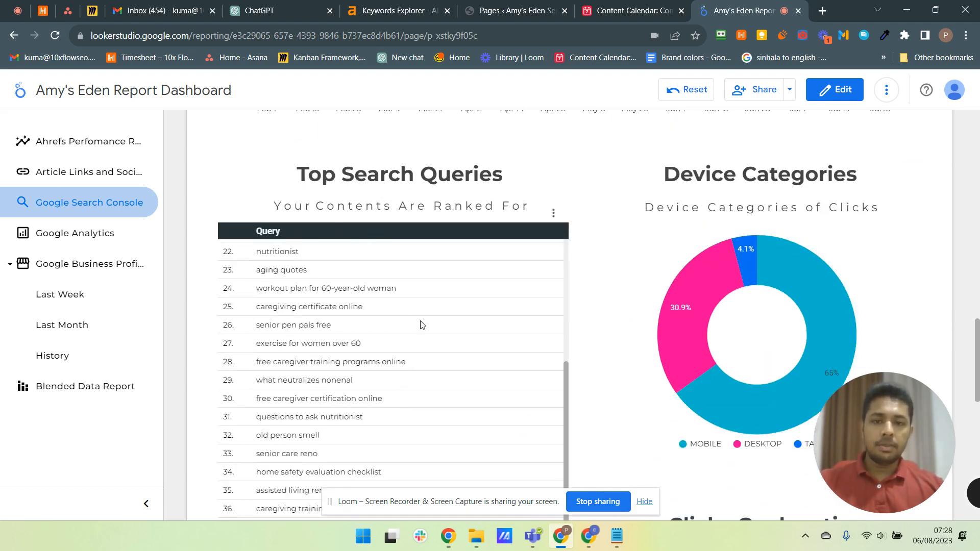
pyautogui.scroll(-3)
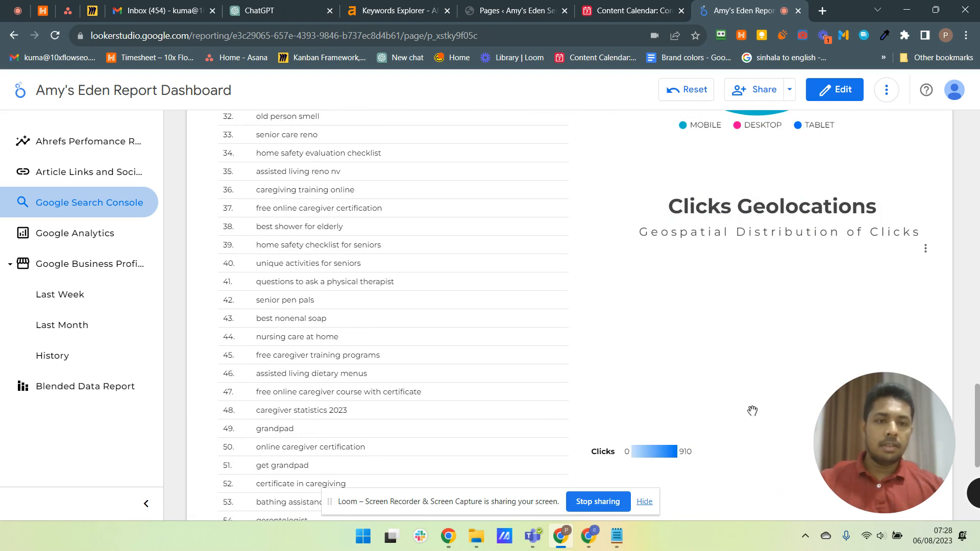
pyautogui.moveTo(599, 232)
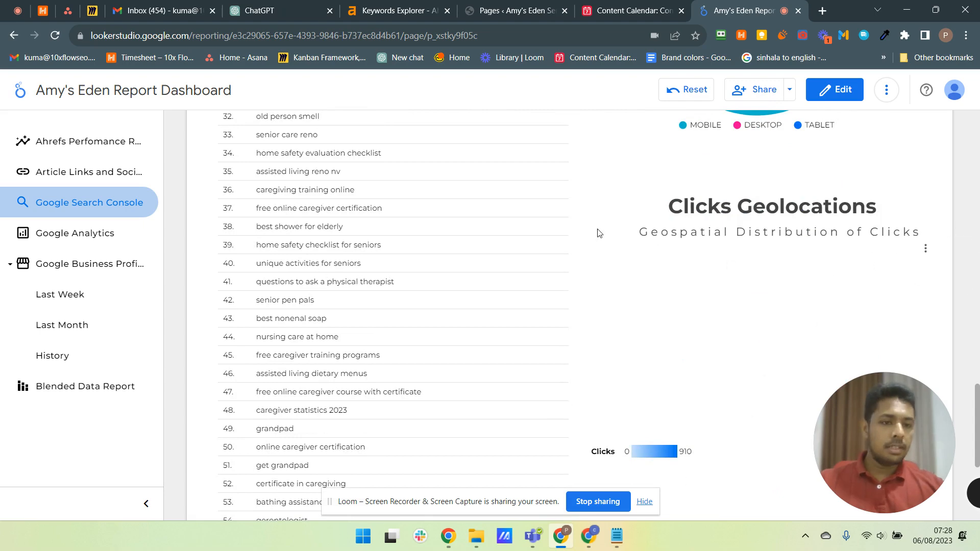
# - Scroll back up and switch to the Google Analytics page with its acquisition and organic search charts
pyautogui.scroll(-3)
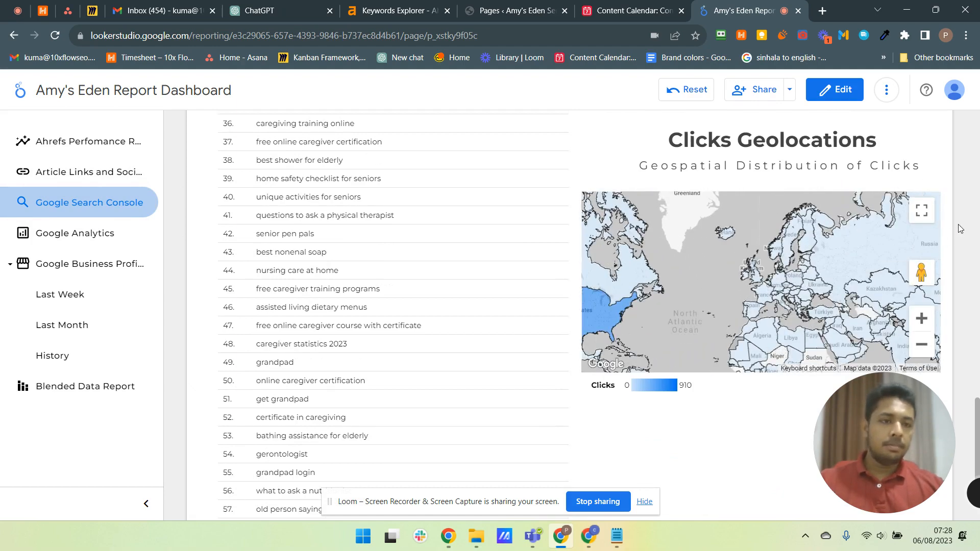
pyautogui.scroll(3)
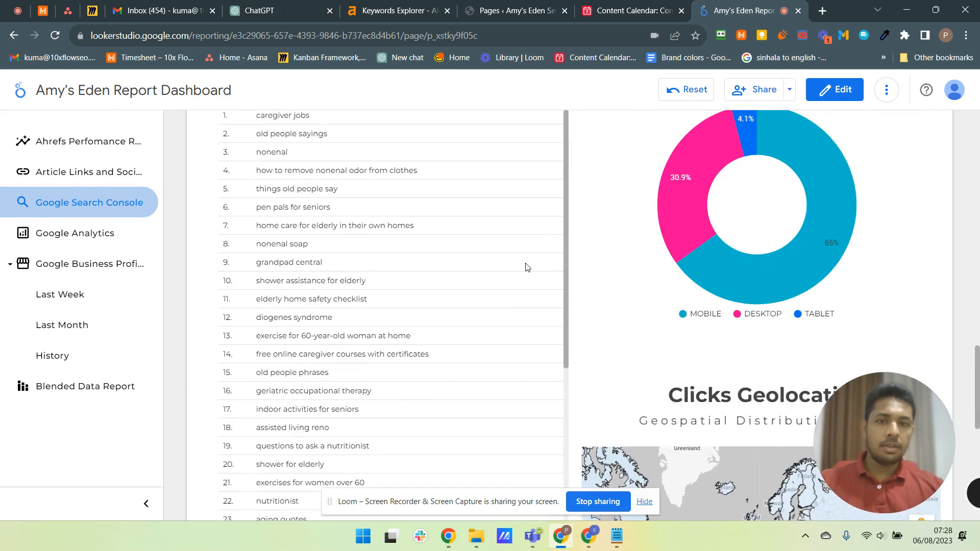
pyautogui.scroll(3)
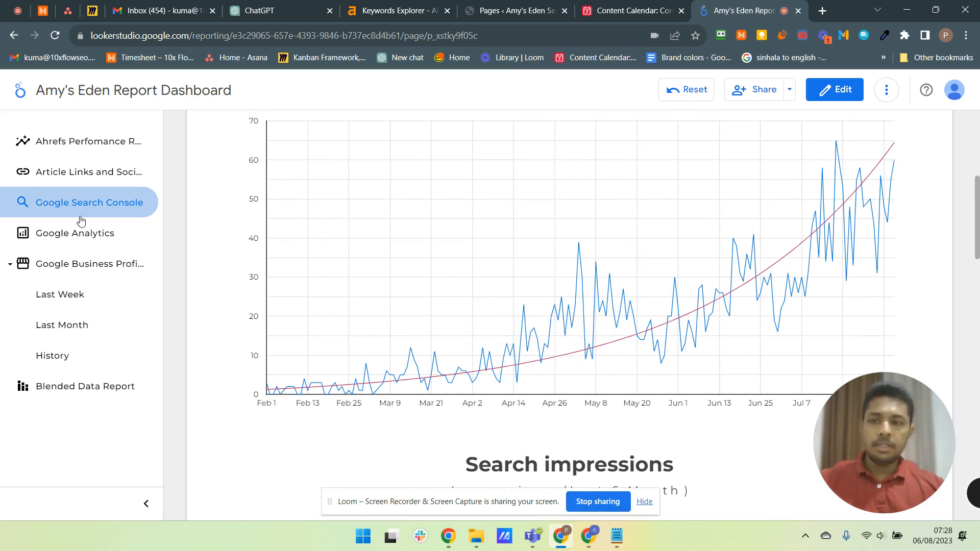
pyautogui.click(74, 232)
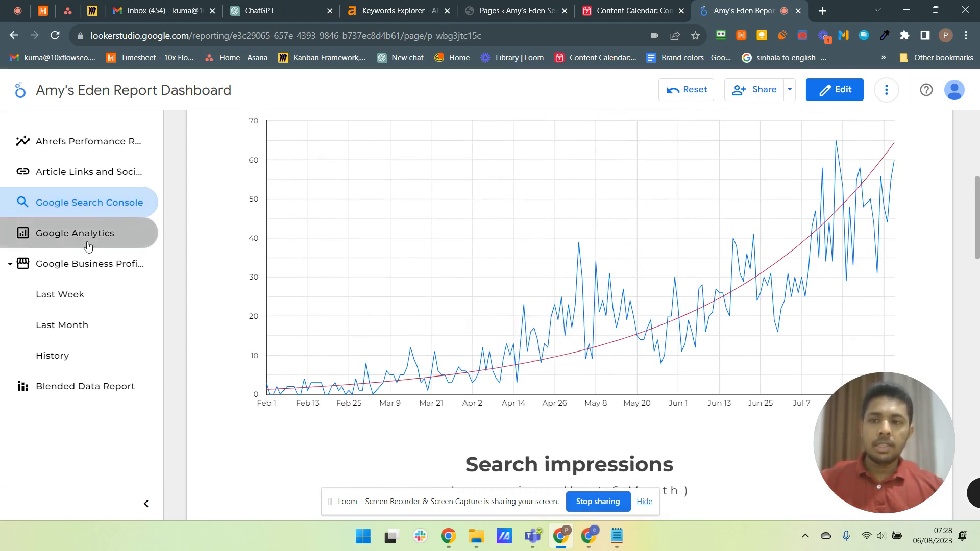
pyautogui.click(76, 233)
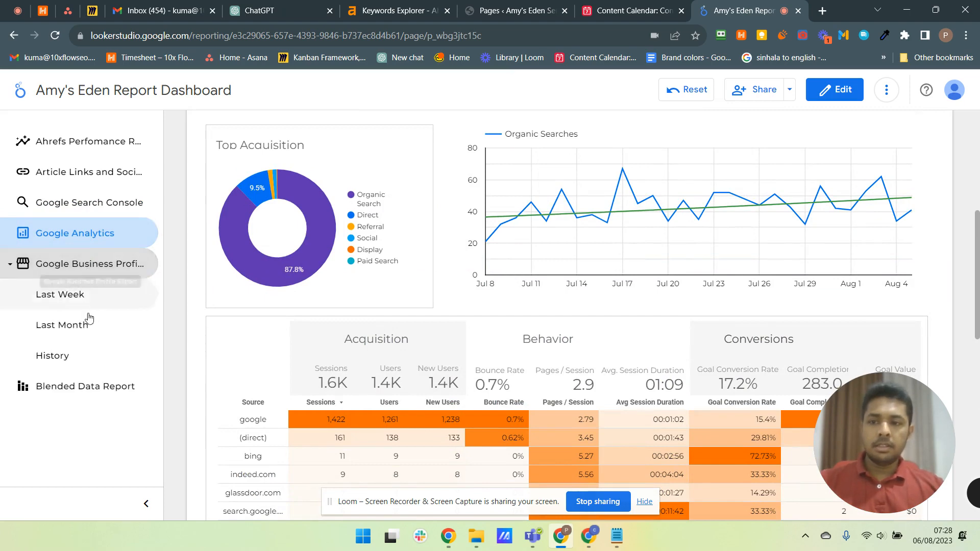
# - Switch to the Google Business Profile History page and scroll to its all-time rating and search totals
pyautogui.click(52, 355)
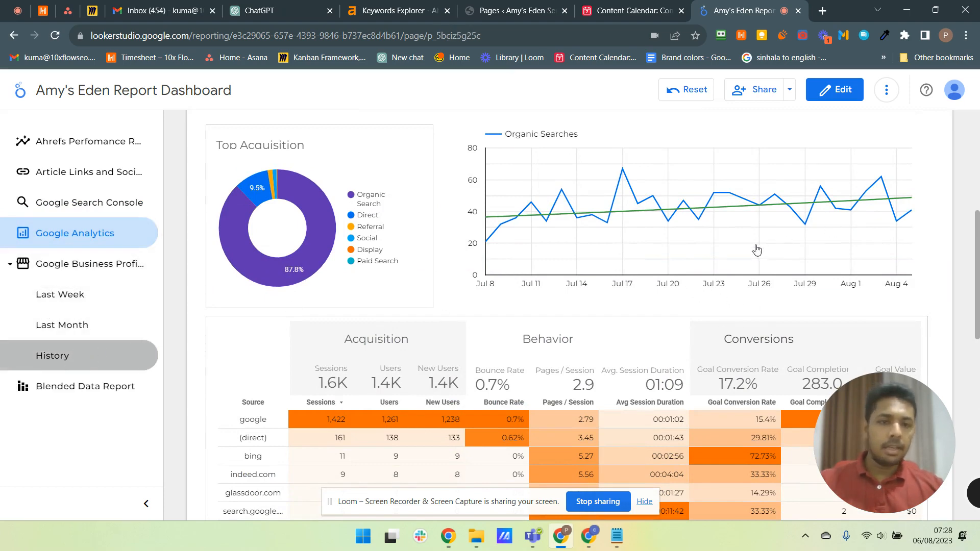
pyautogui.click(90, 263)
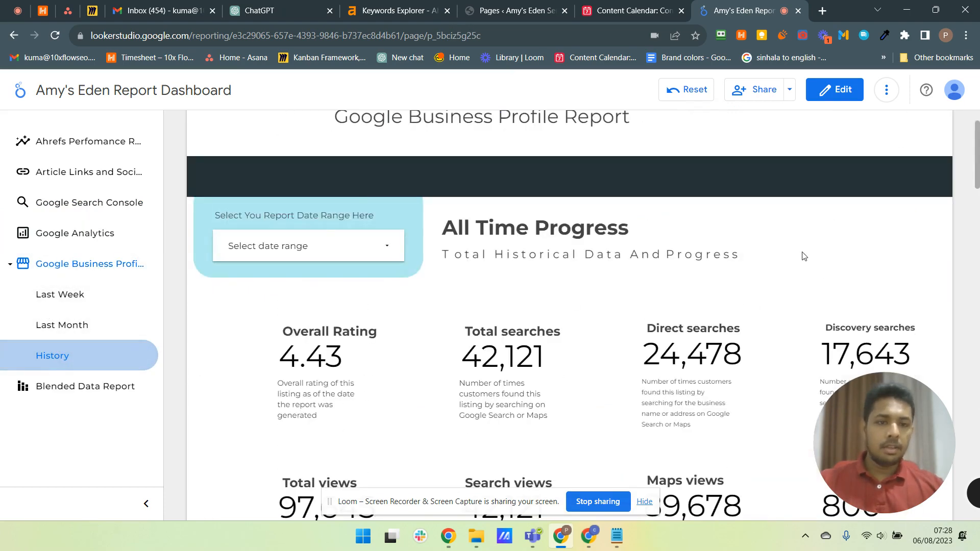
pyautogui.scroll(3)
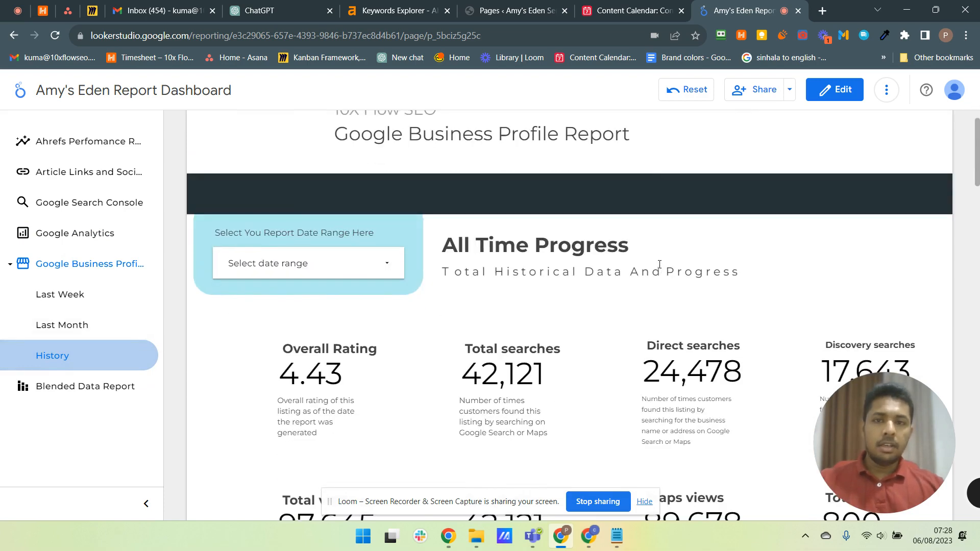
pyautogui.scroll(3)
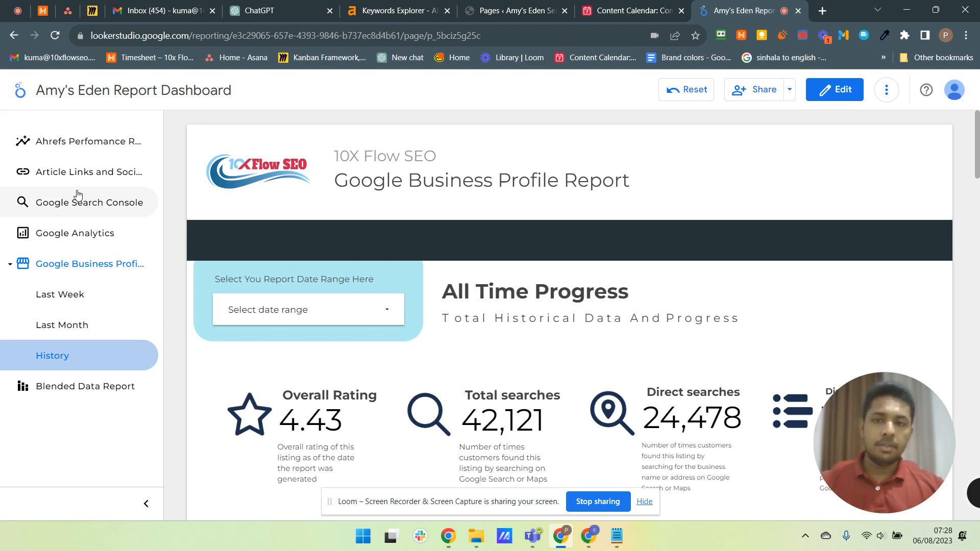
pyautogui.moveTo(369, 243)
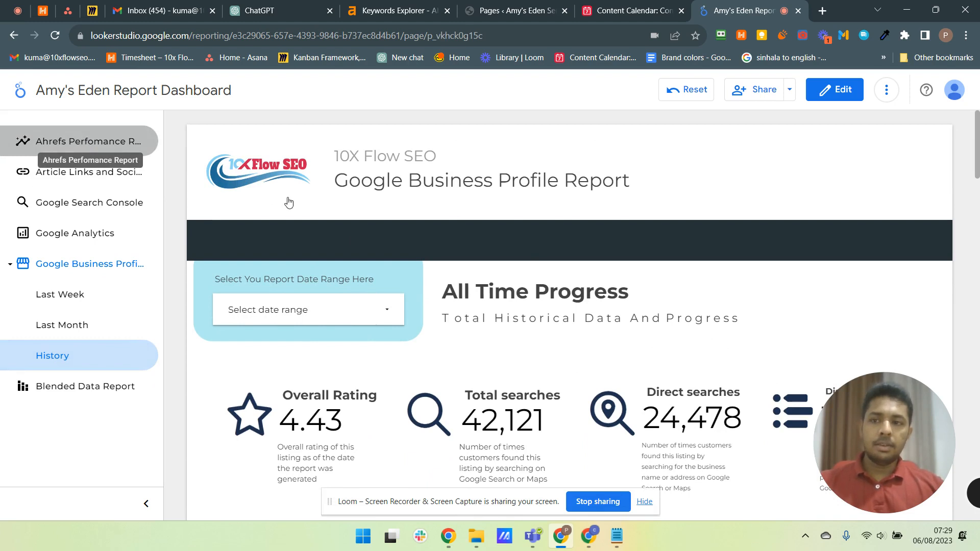
# - Switch to the Ahrefs Performance Report page and scroll down to the daily ranked organic keywords chart
pyautogui.click(90, 140)
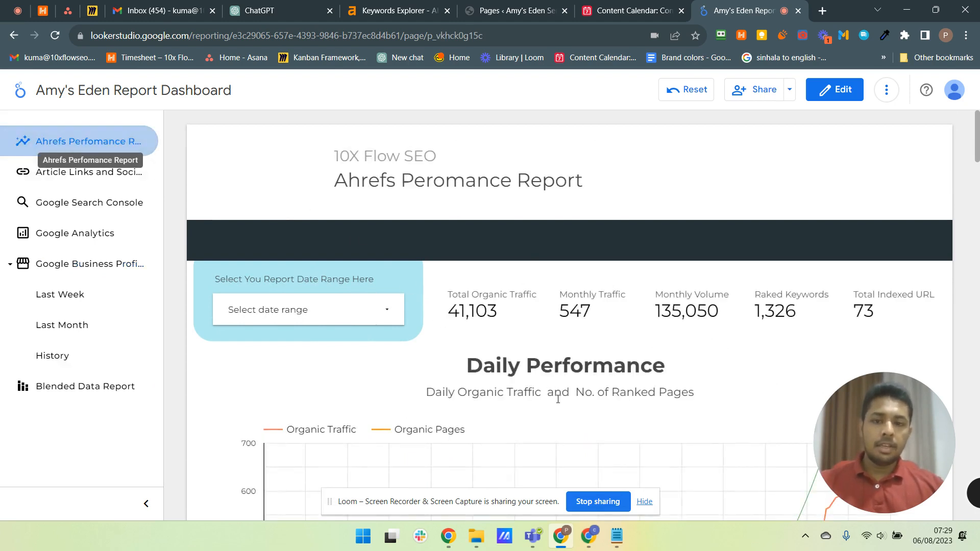
pyautogui.scroll(-3)
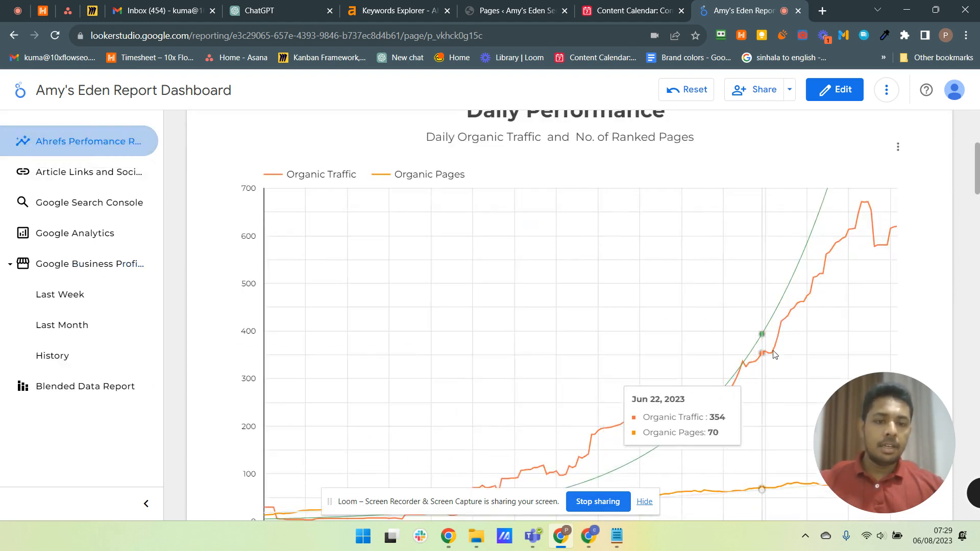
pyautogui.scroll(-3)
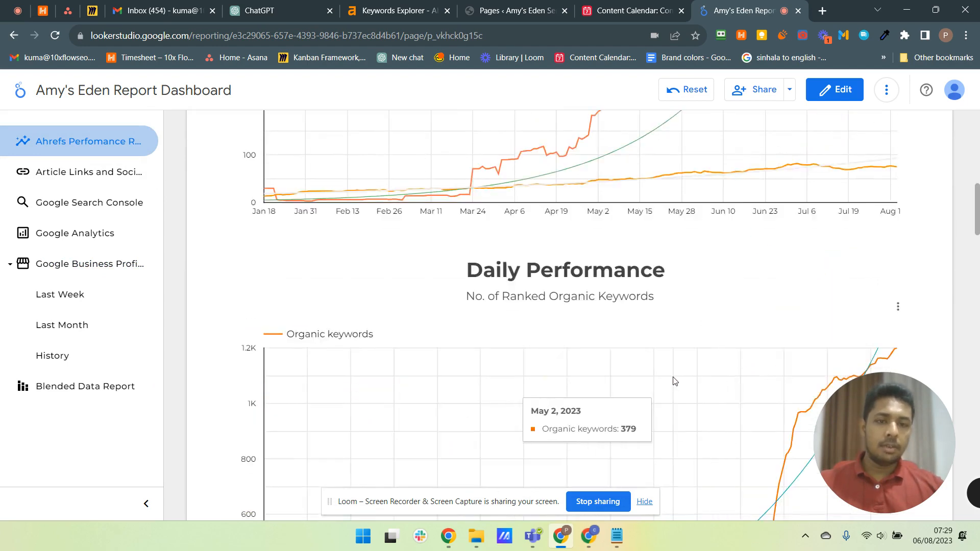
pyautogui.scroll(-3)
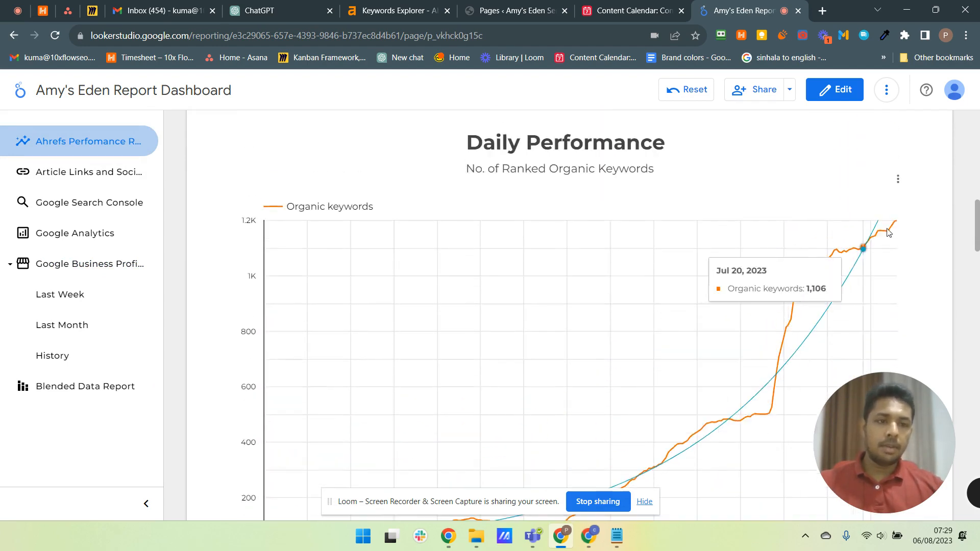
pyautogui.moveTo(89, 402)
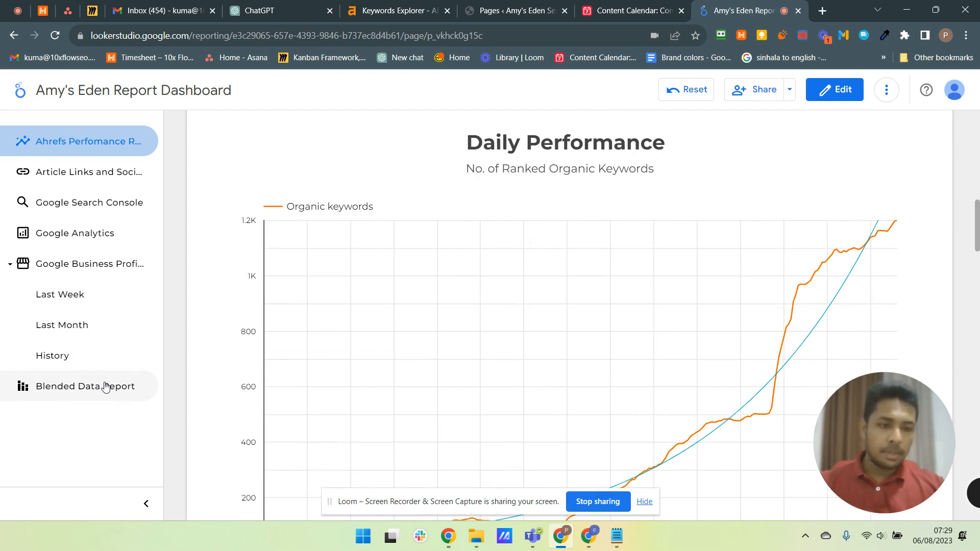
pyautogui.click(85, 386)
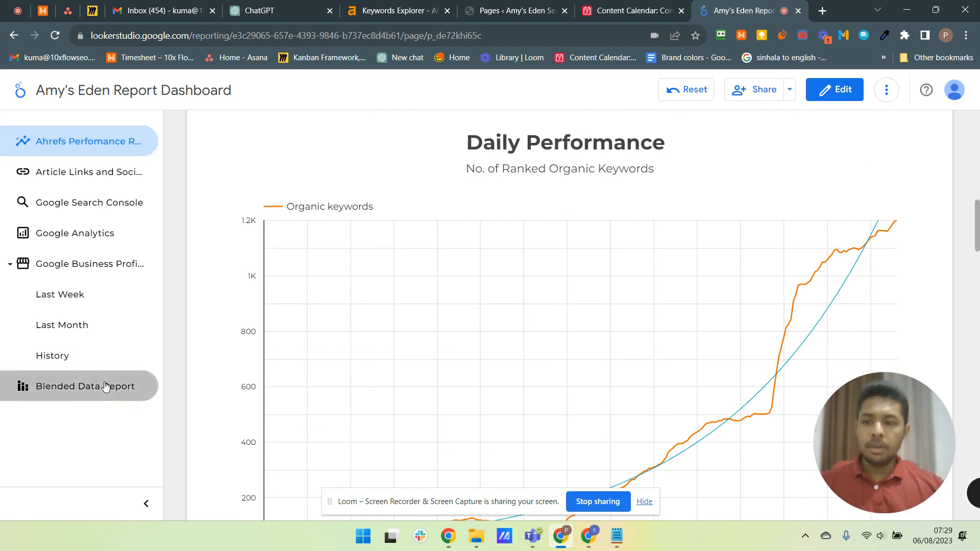
pyautogui.click(85, 385)
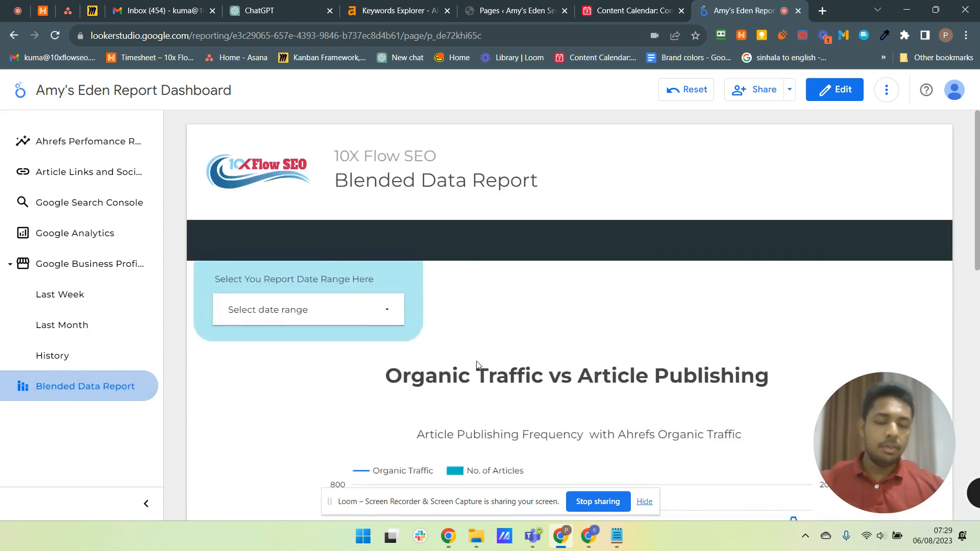
pyautogui.scroll(-3)
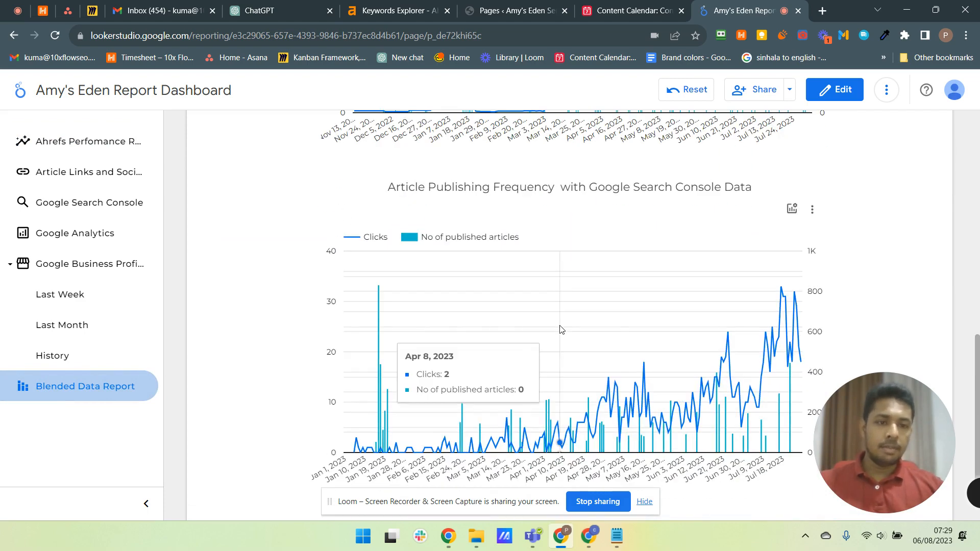
pyautogui.scroll(3)
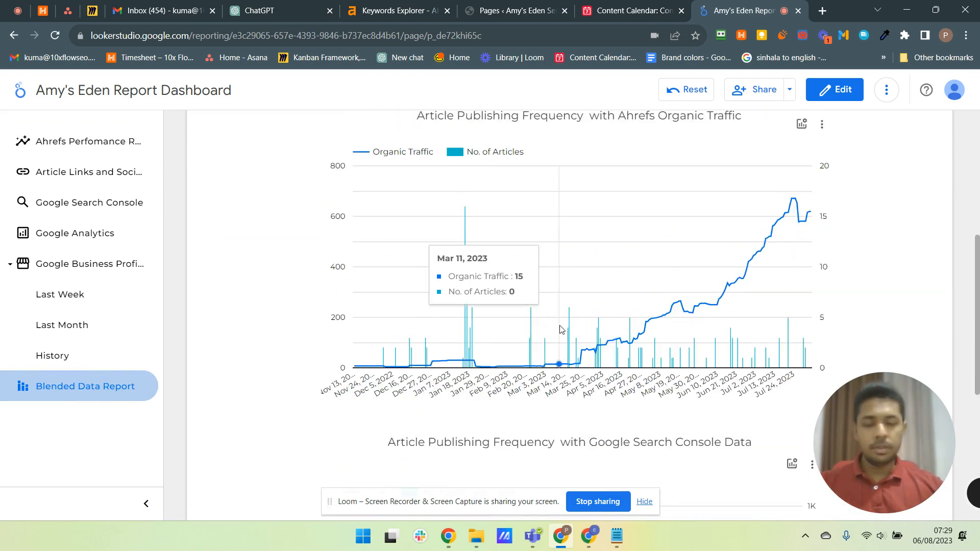
pyautogui.moveTo(435, 306)
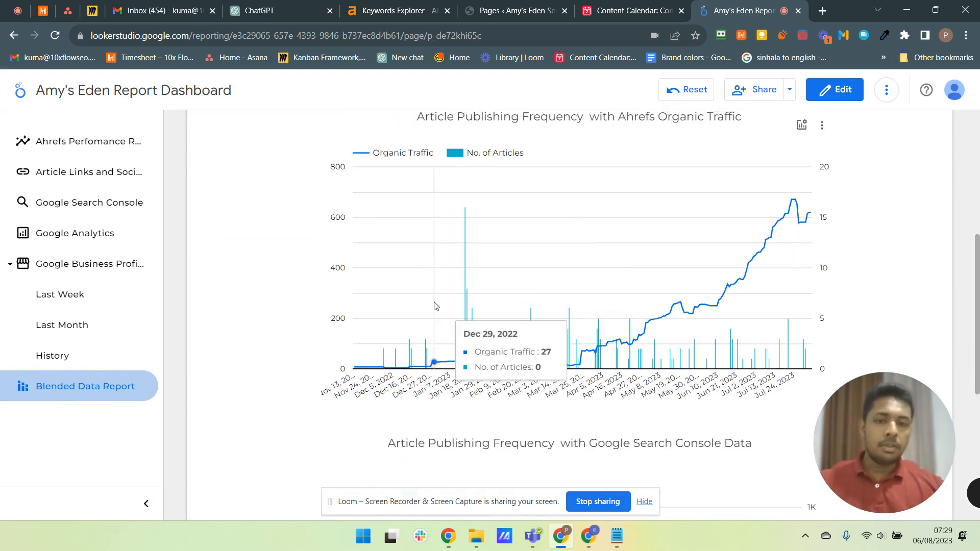
pyautogui.scroll(3)
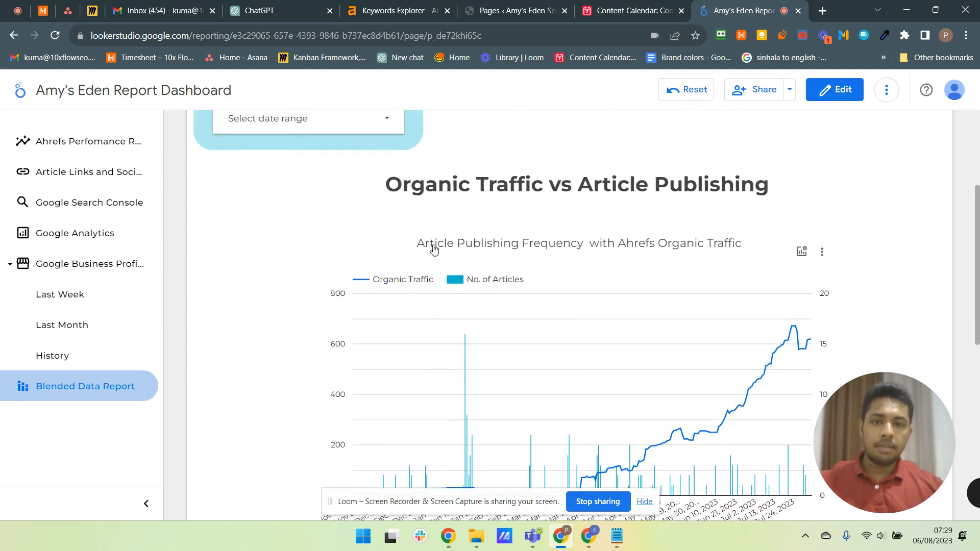
pyautogui.scroll(-3)
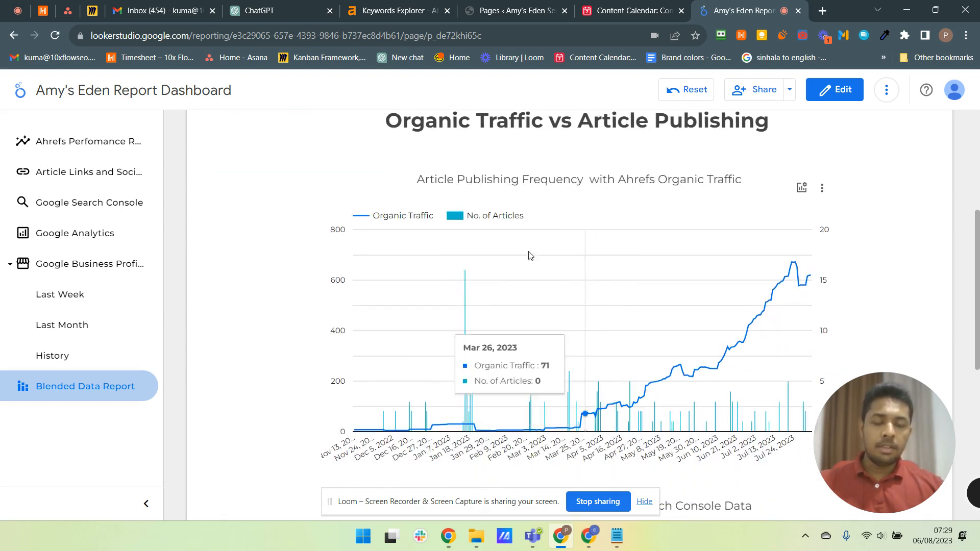
pyautogui.scroll(3)
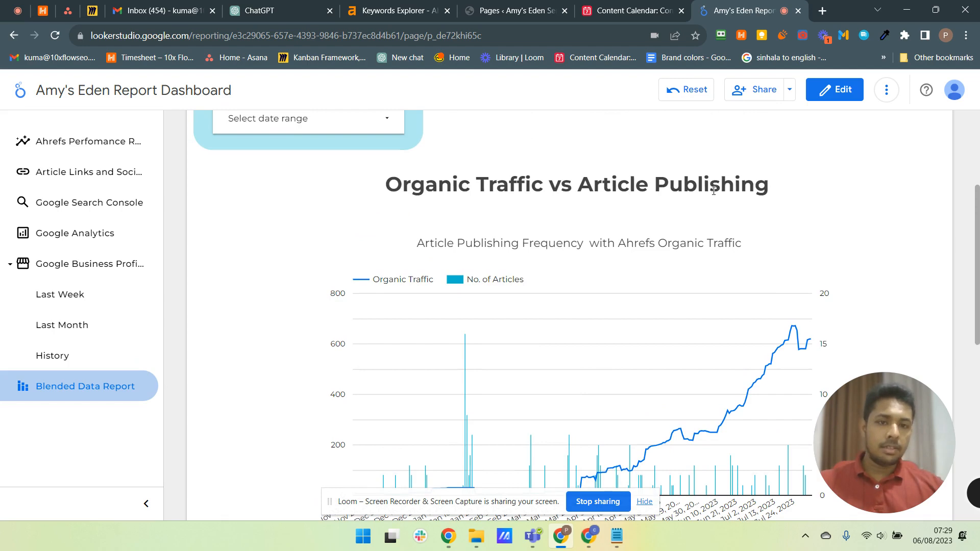
pyautogui.scroll(-3)
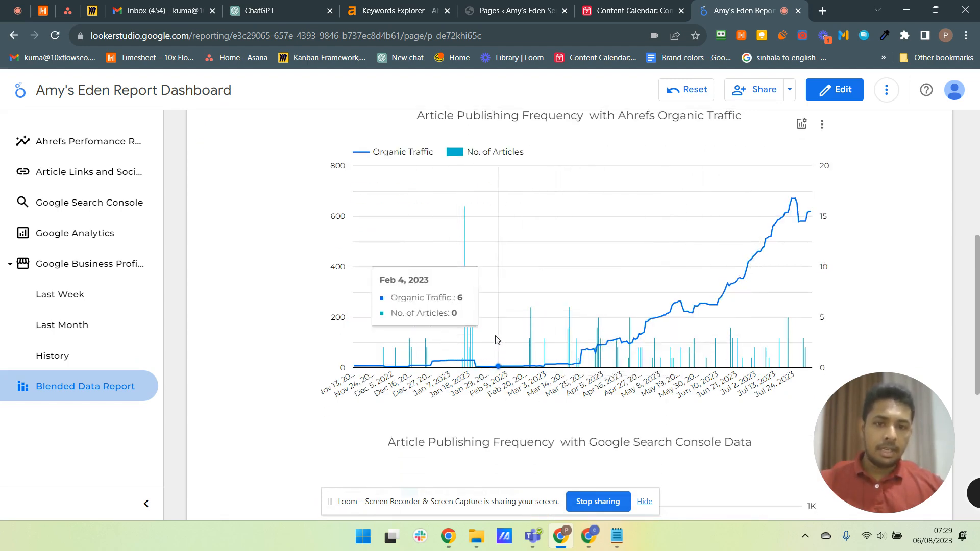
pyautogui.moveTo(653, 281)
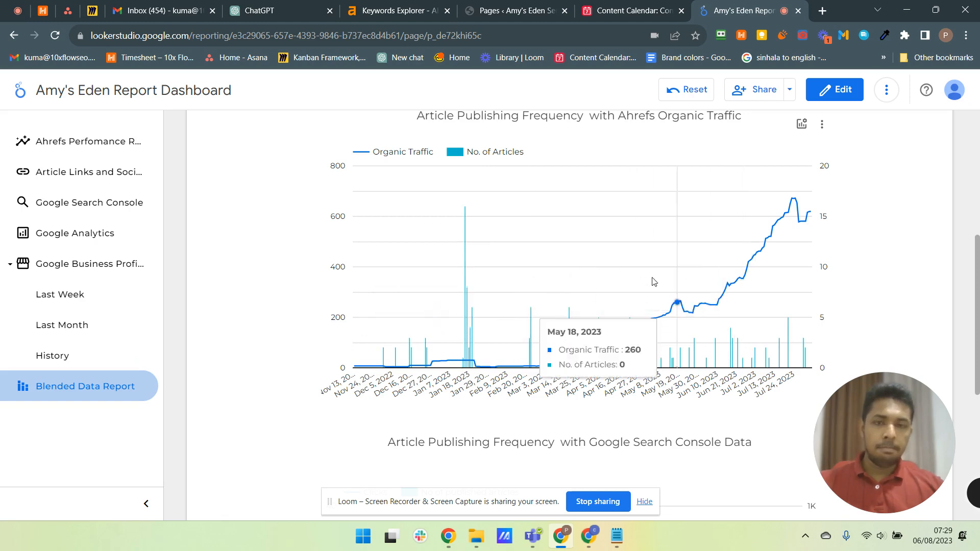
pyautogui.moveTo(770, 235)
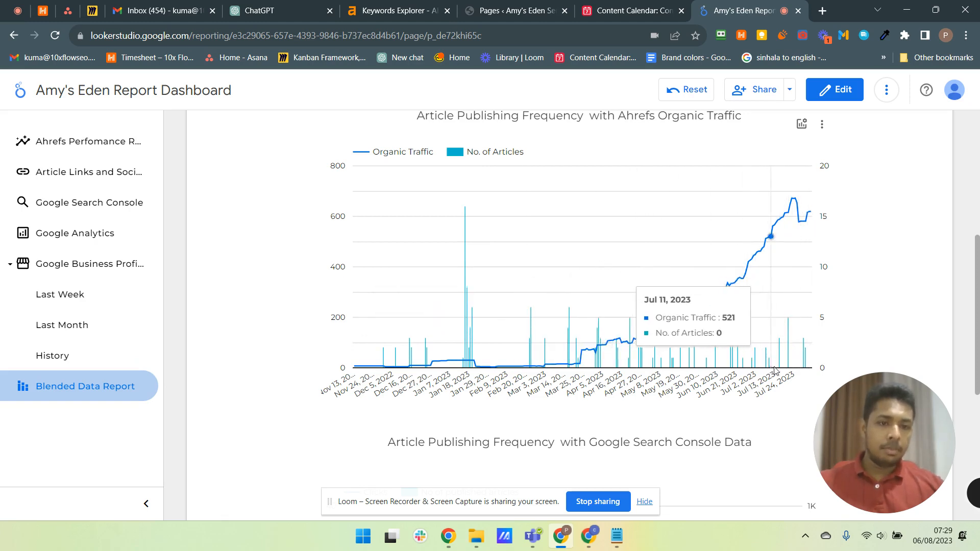
pyautogui.moveTo(712, 368)
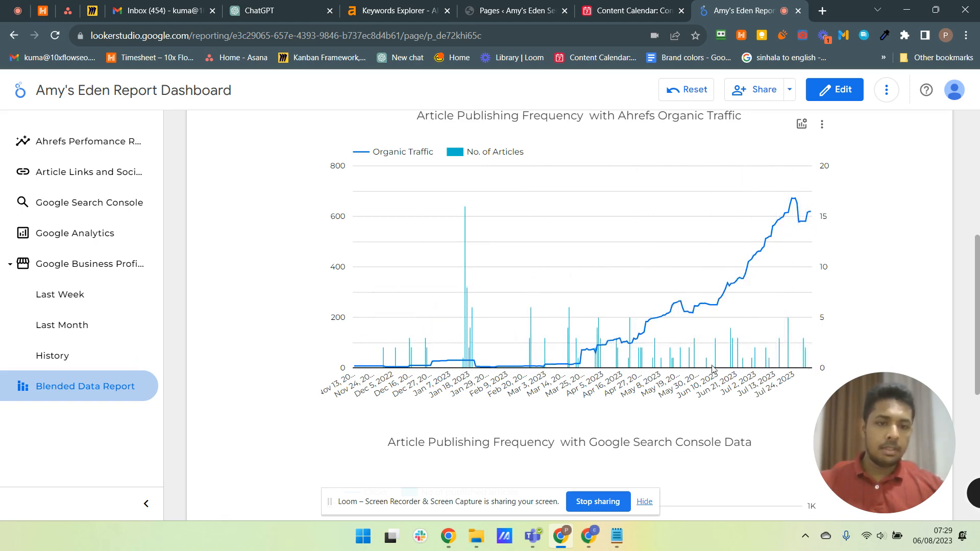
pyautogui.moveTo(794, 348)
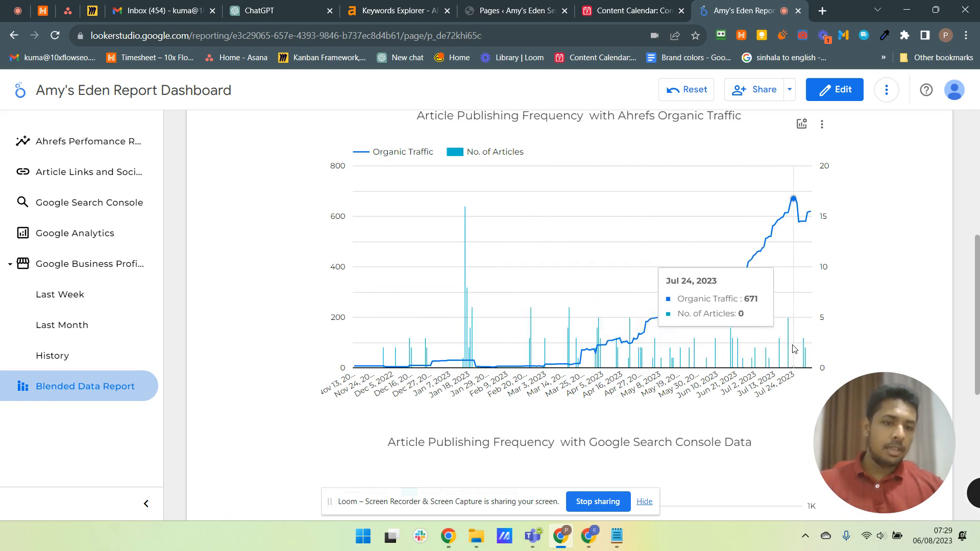
pyautogui.moveTo(744, 366)
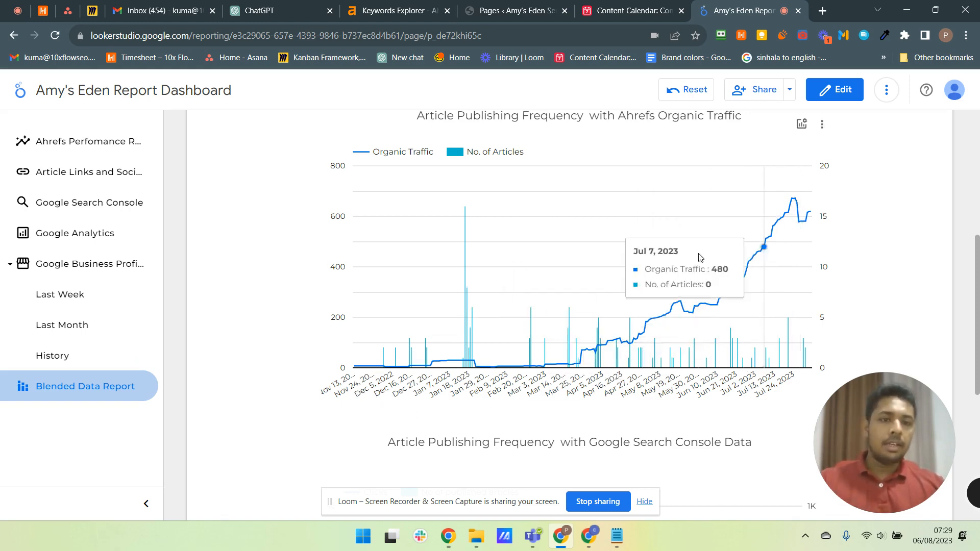
pyautogui.moveTo(837, 196)
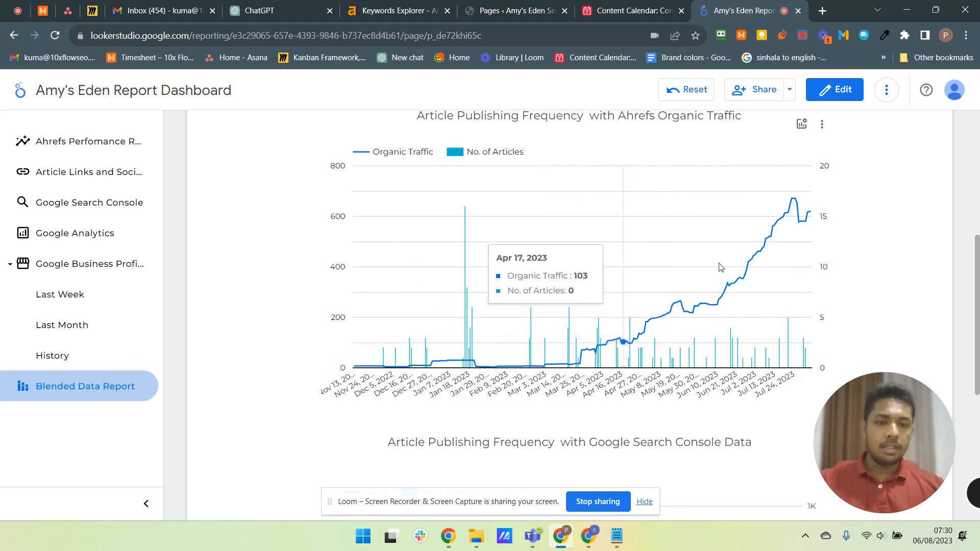
pyautogui.moveTo(660, 337)
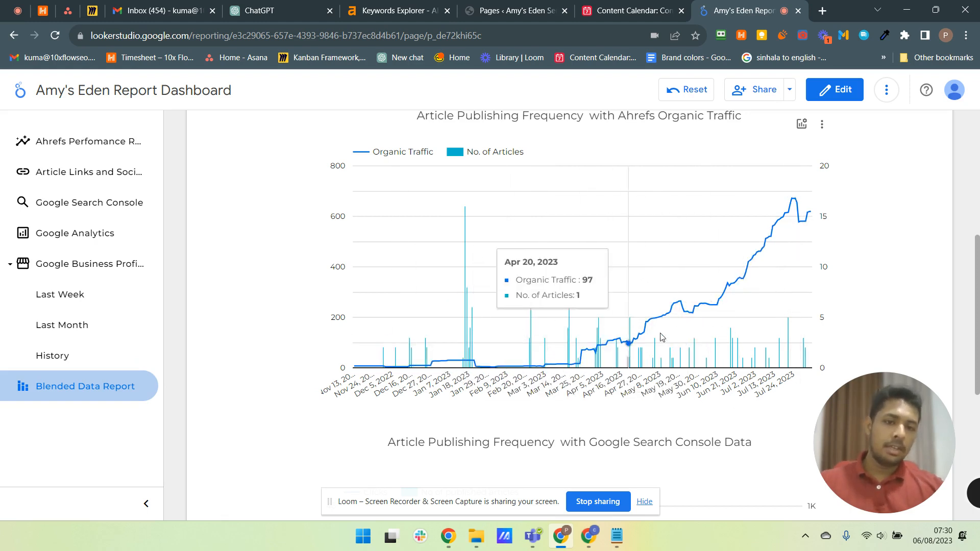
pyautogui.moveTo(538, 364)
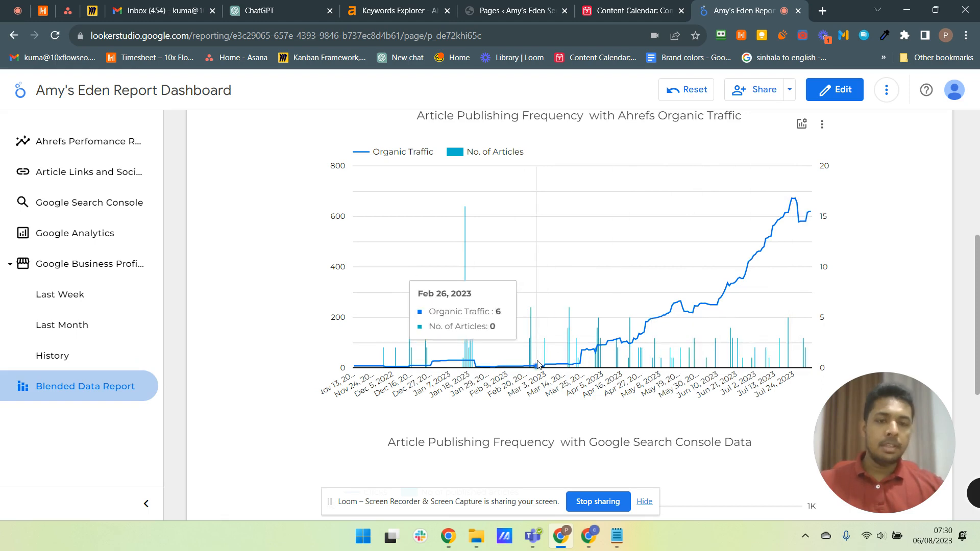
pyautogui.moveTo(536, 354)
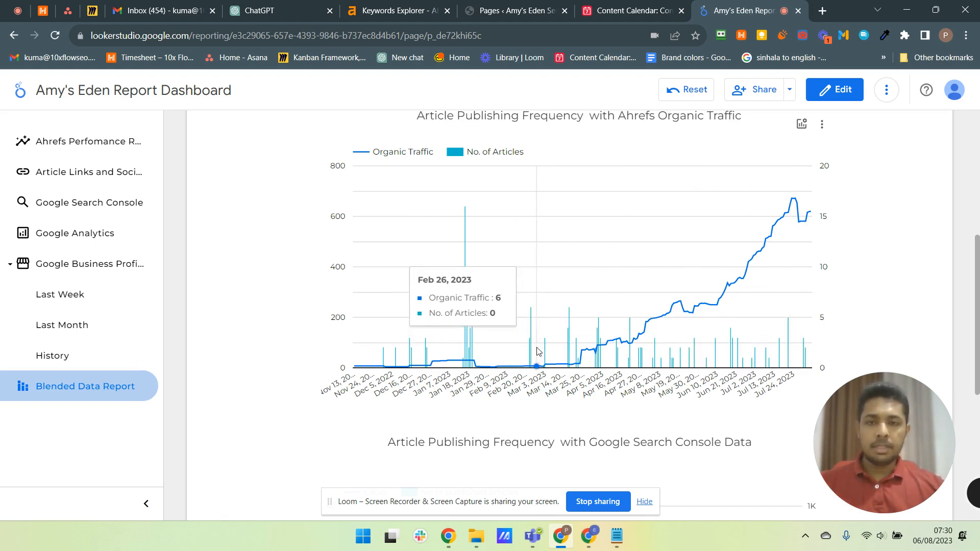
pyautogui.moveTo(535, 364)
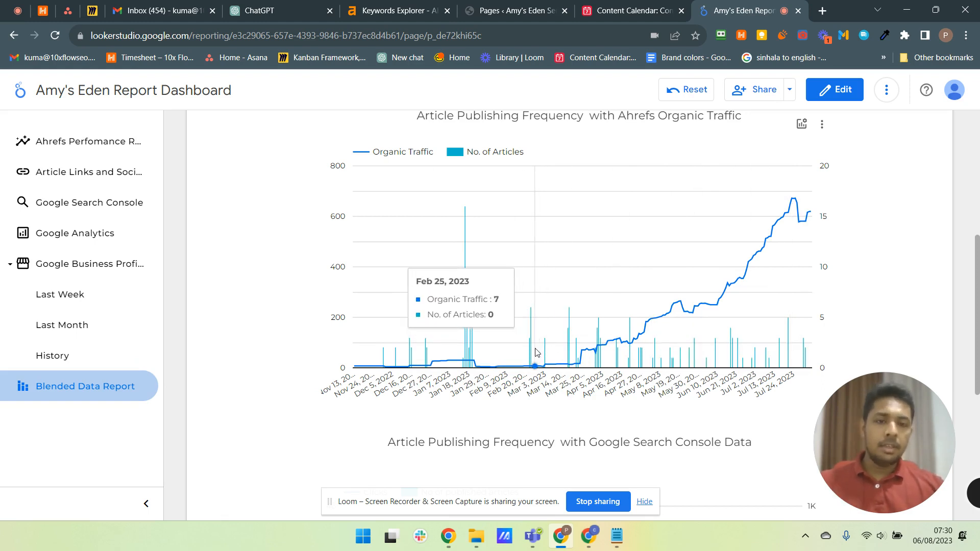
pyautogui.moveTo(530, 350)
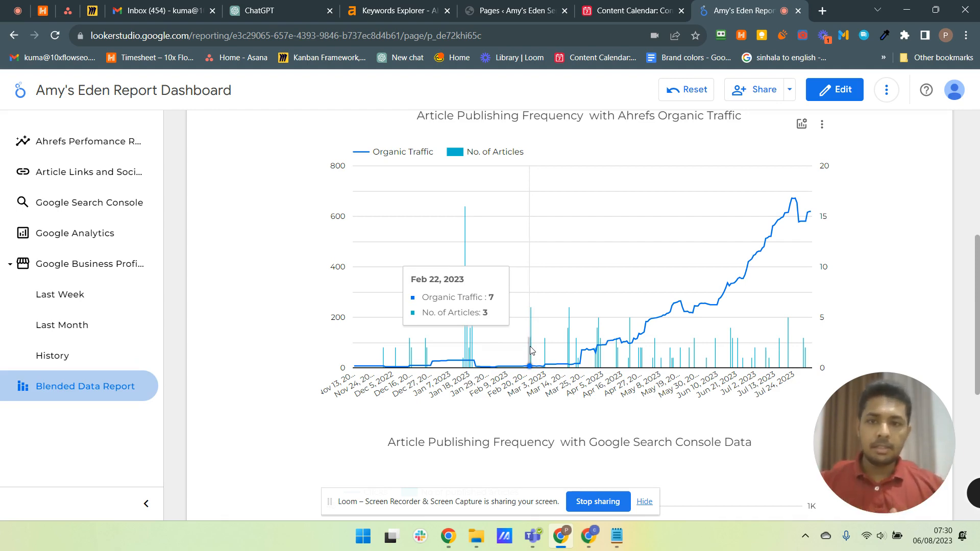
# - Scroll to the top of the Blended Data Report and return to the Ahrefs Performance Report page
pyautogui.scroll(3)
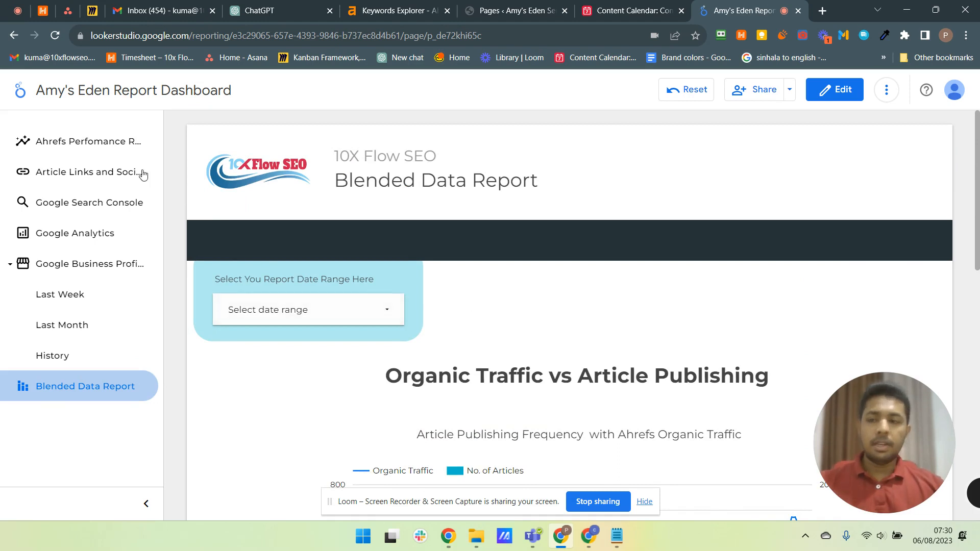
pyautogui.click(88, 141)
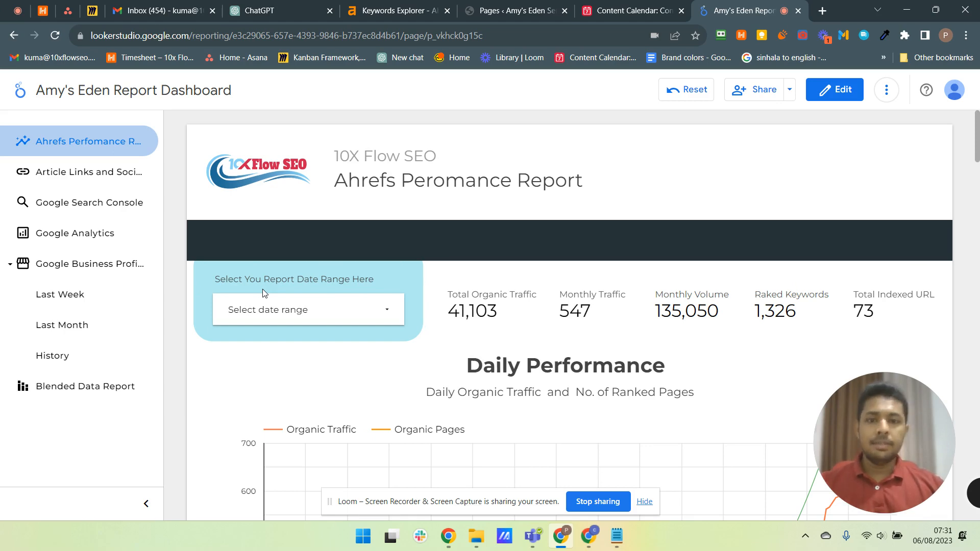
pyautogui.scroll(-3)
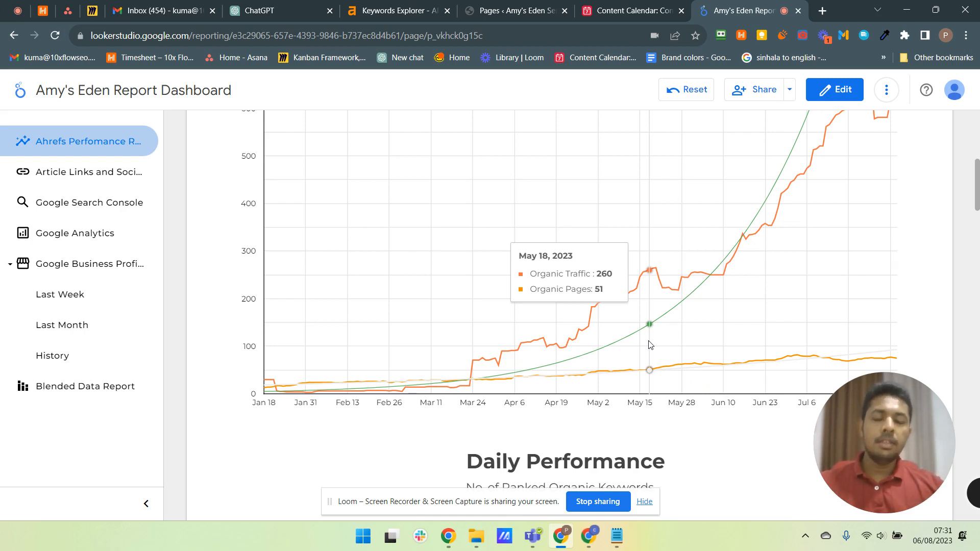
pyautogui.moveTo(645, 344)
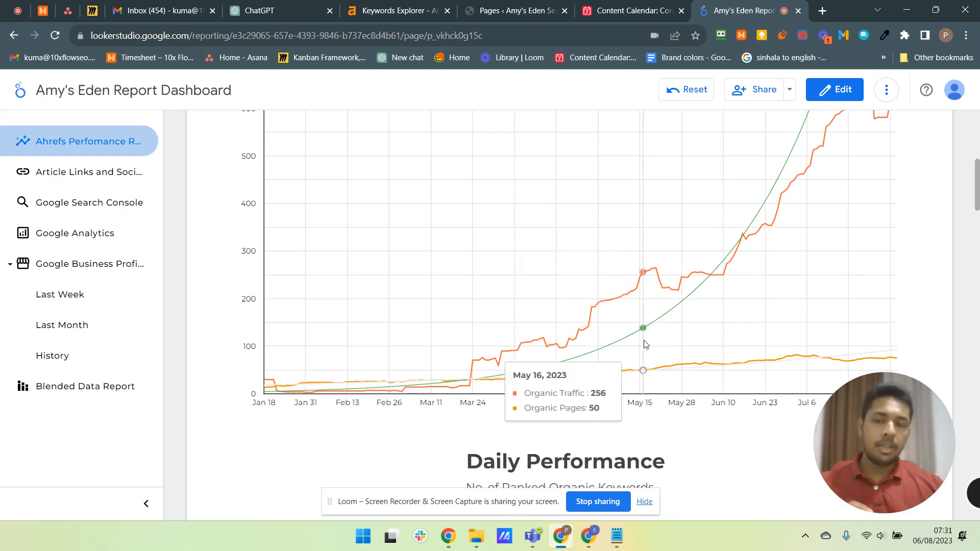
pyautogui.moveTo(643, 343)
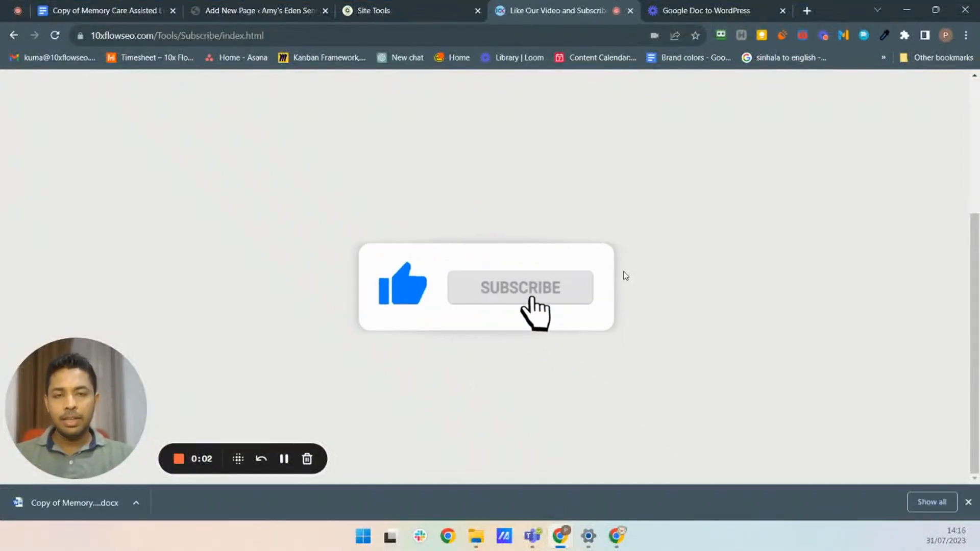
# - Trigger the Subscribe button and then the thumbs-up like icon on the 10x Flow SEO page
pyautogui.click(519, 287)
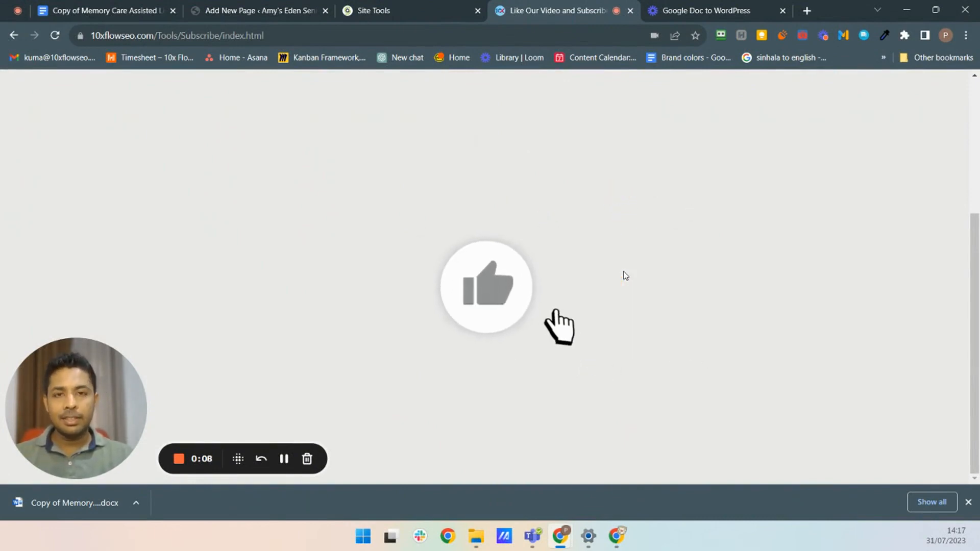
pyautogui.click(486, 286)
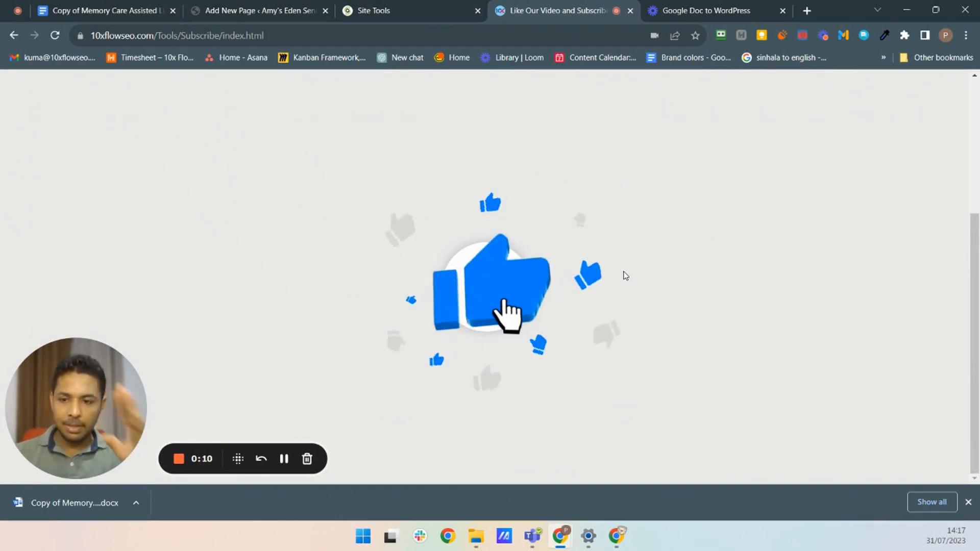